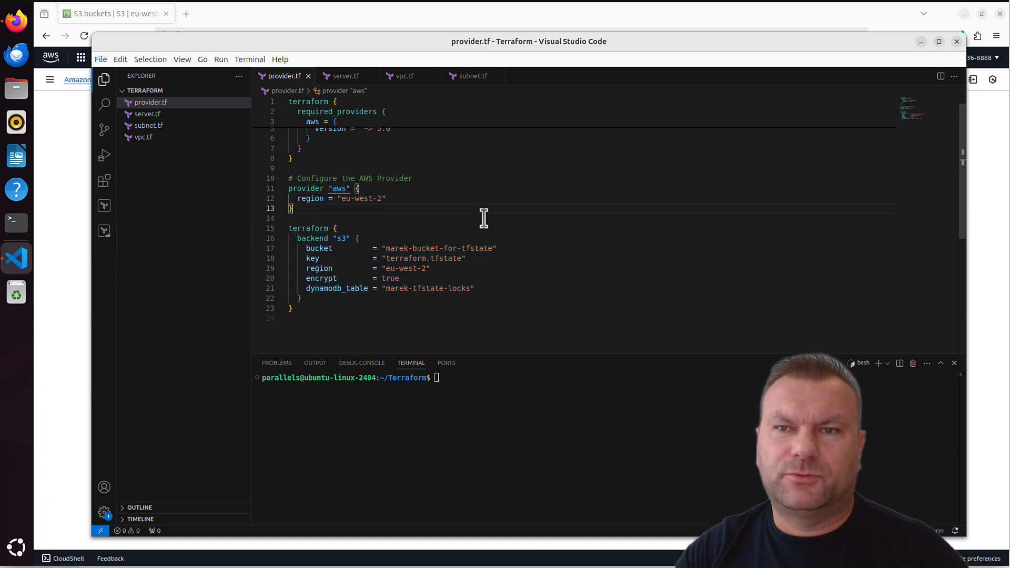
pyautogui.moveTo(170, 124)
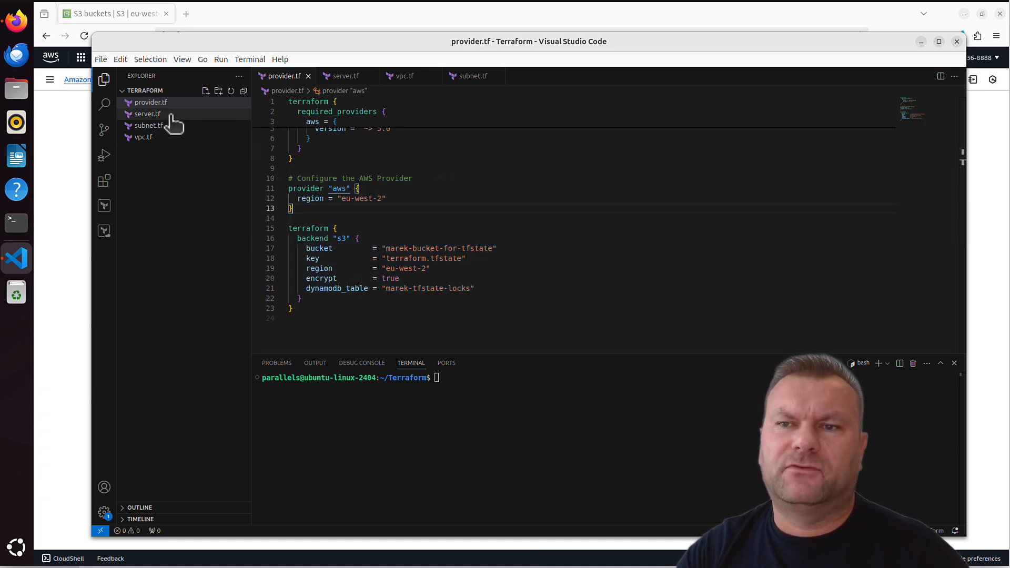
# Step: Check the server and subnet files, duplicate the S3 console tab, and open DynamoDB there
pyautogui.click(147, 113)
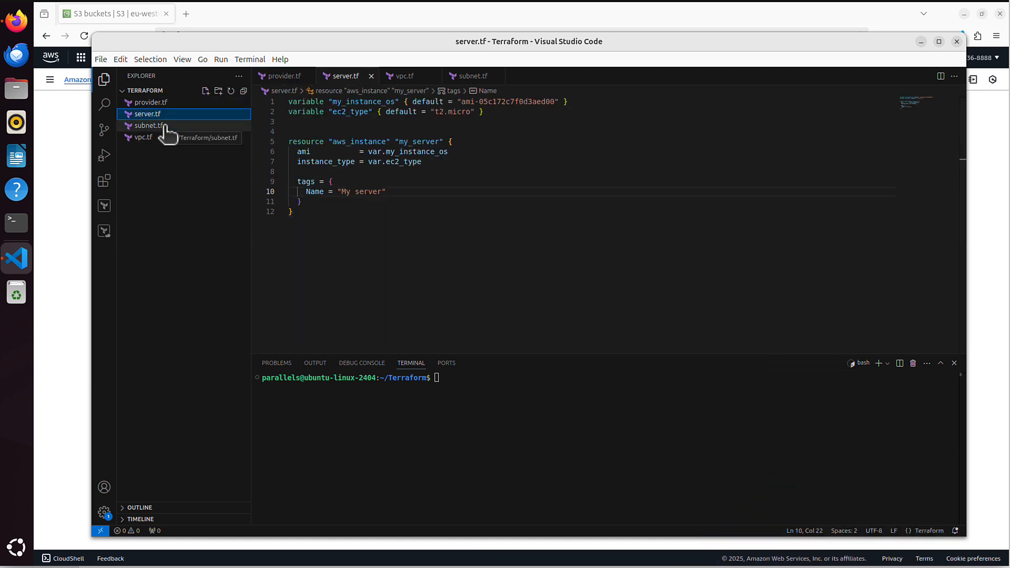
pyautogui.click(143, 137)
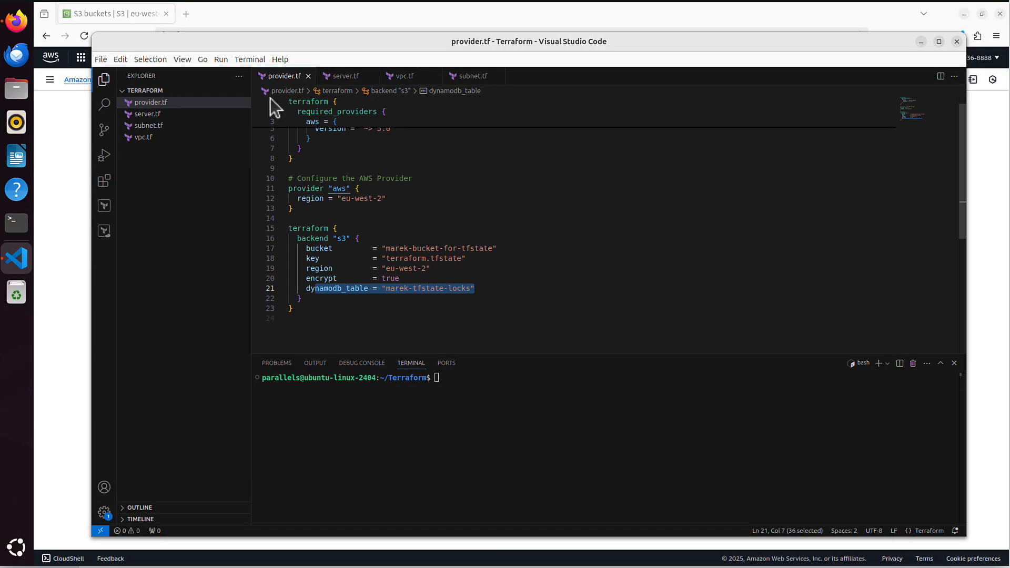
pyautogui.click(303, 12)
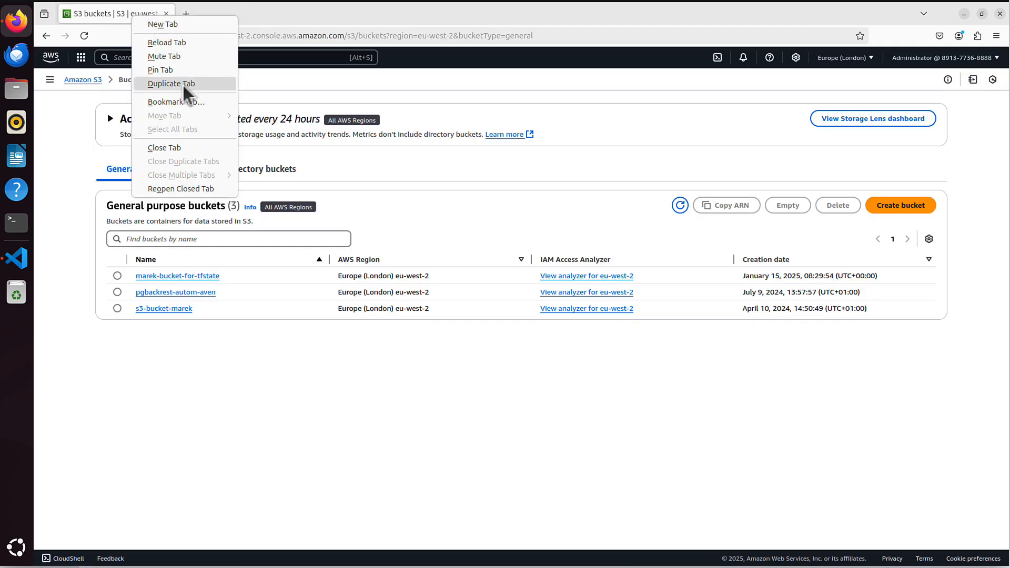
pyautogui.click(173, 84)
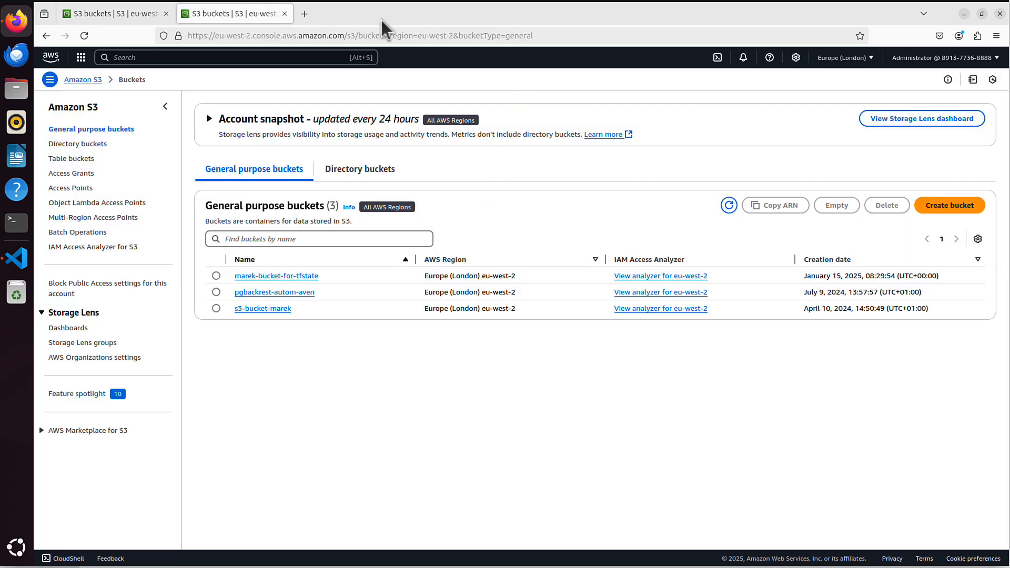
pyautogui.write('dynamoDB')
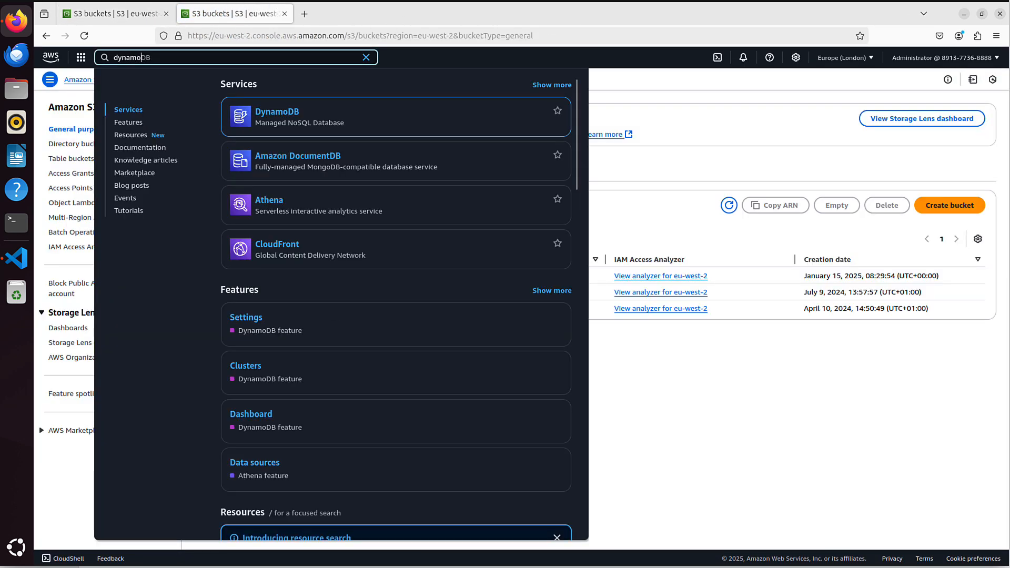
pyautogui.moveTo(299, 114)
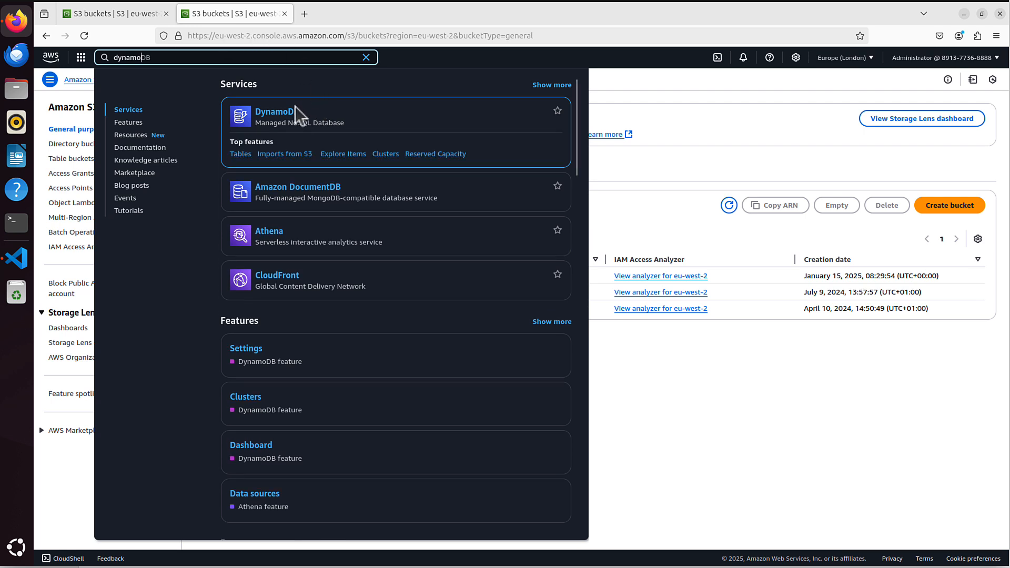
pyautogui.click(275, 116)
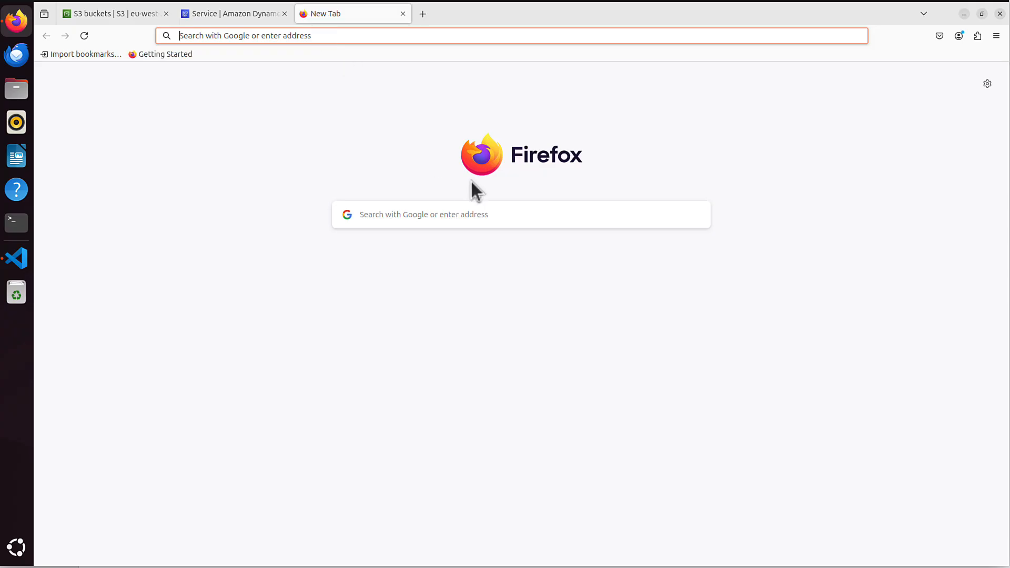
# Step: Search 'terraform release notes' and open the 'Releases · hashicorp/terraform' GitHub result
pyautogui.click(520, 215)
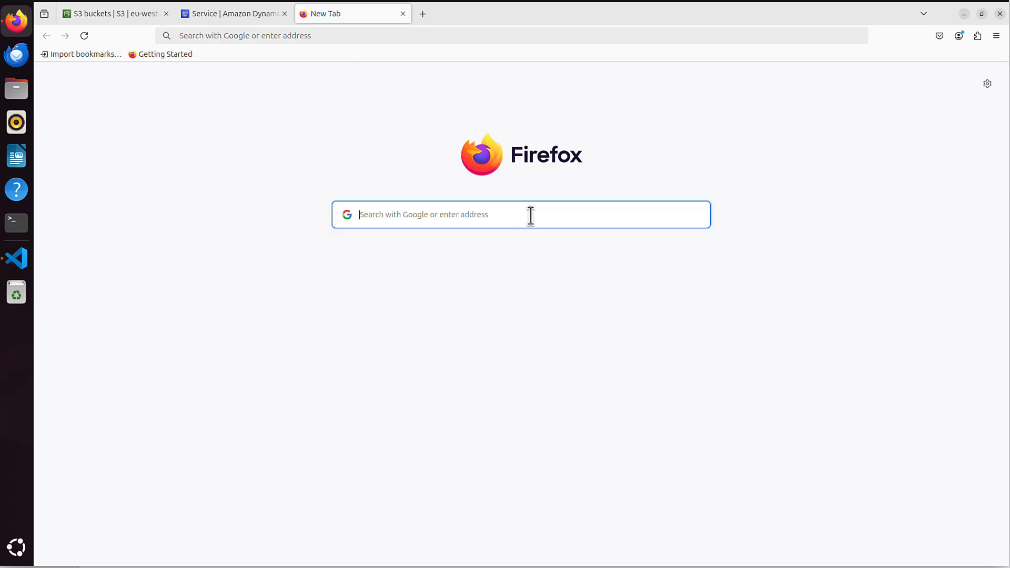
pyautogui.write('terraform releas')
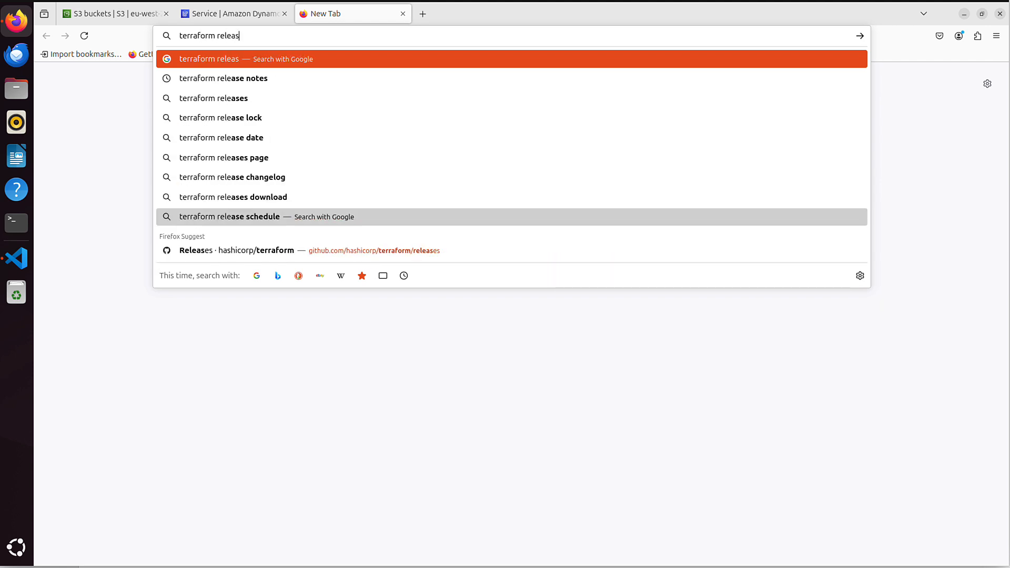
pyautogui.click(224, 77)
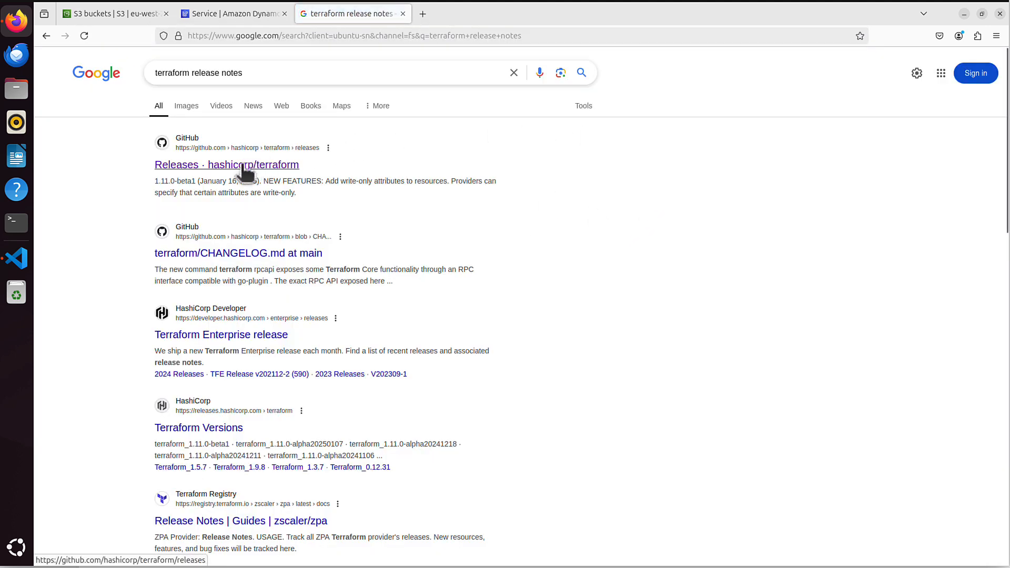
pyautogui.click(226, 164)
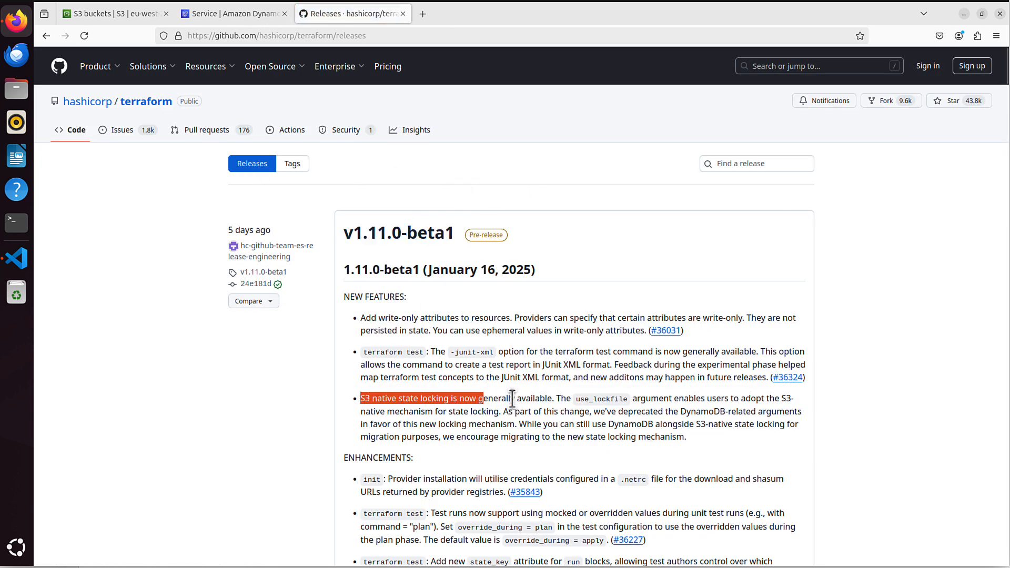
pyautogui.moveTo(551, 401)
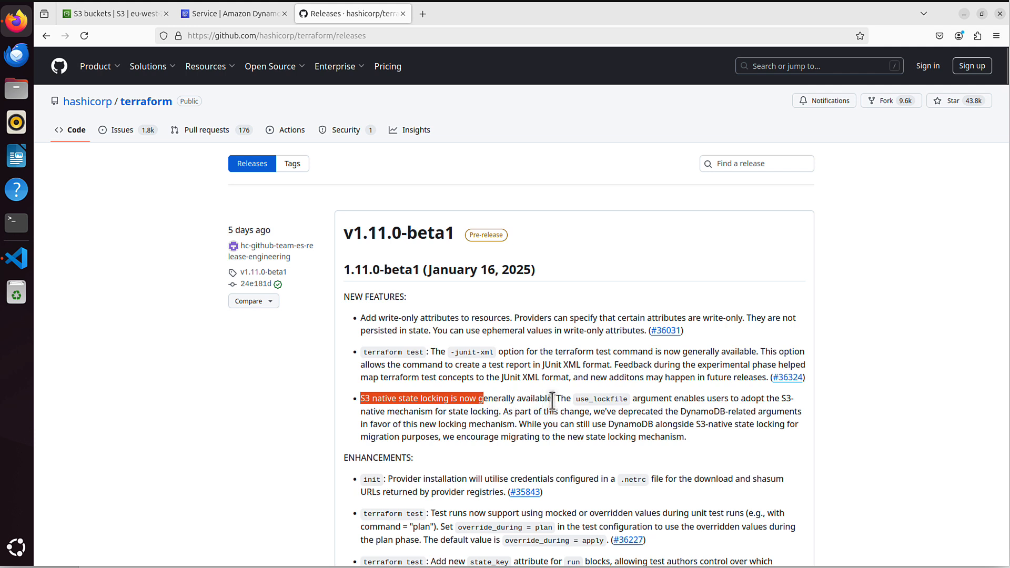
pyautogui.moveTo(631, 415)
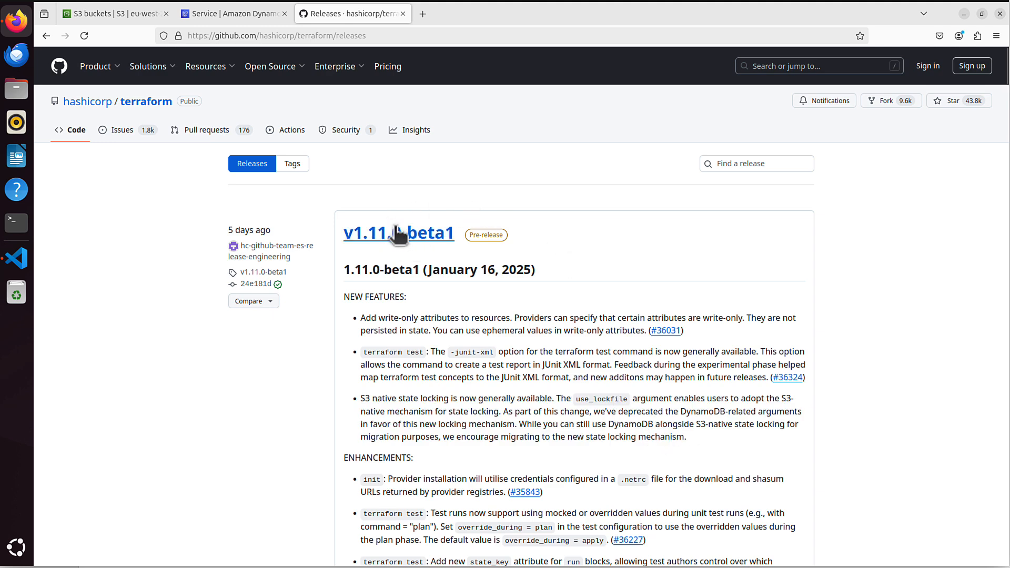
pyautogui.moveTo(29, 232)
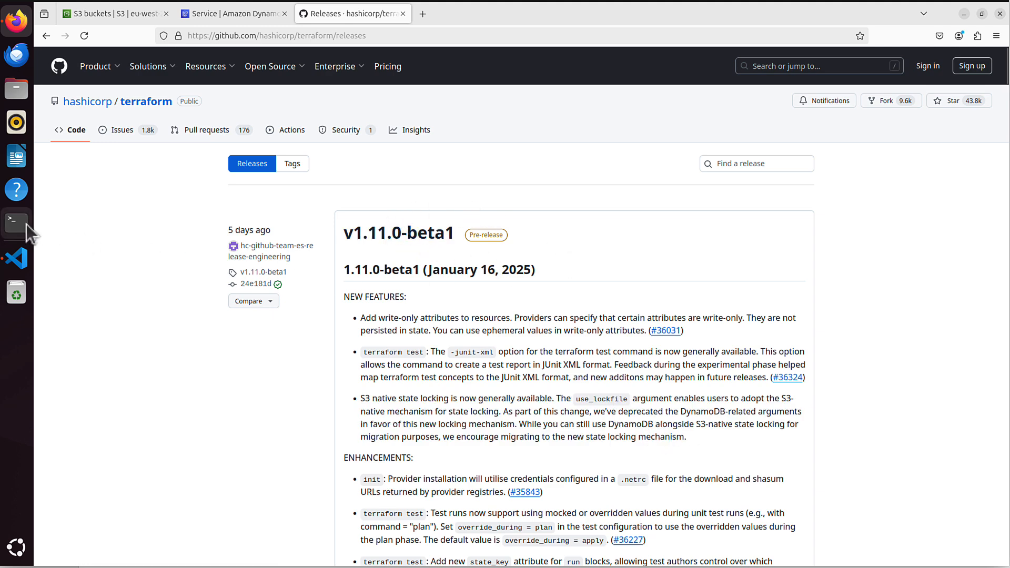
pyautogui.click(15, 223)
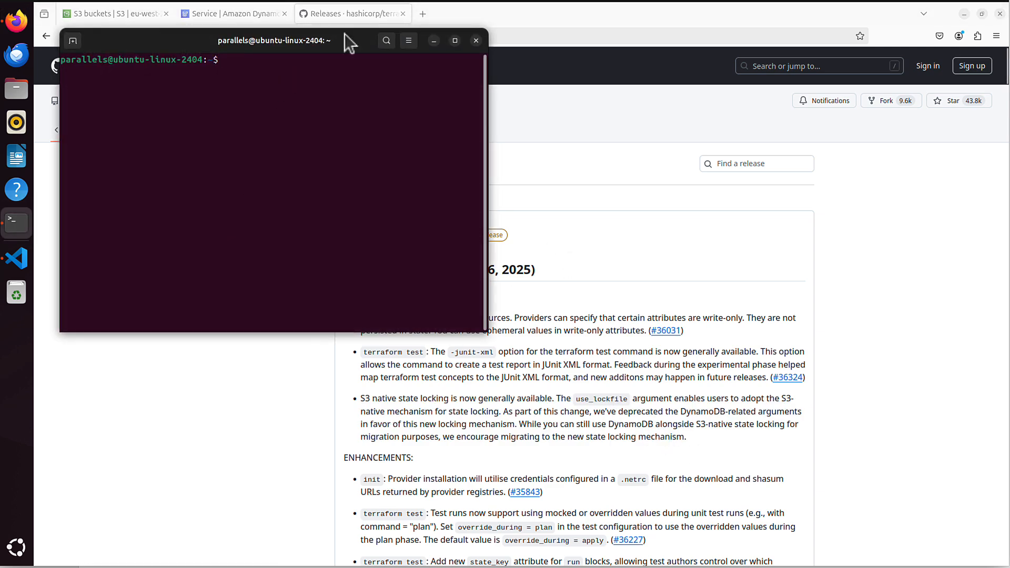
pyautogui.write('terraform --version')
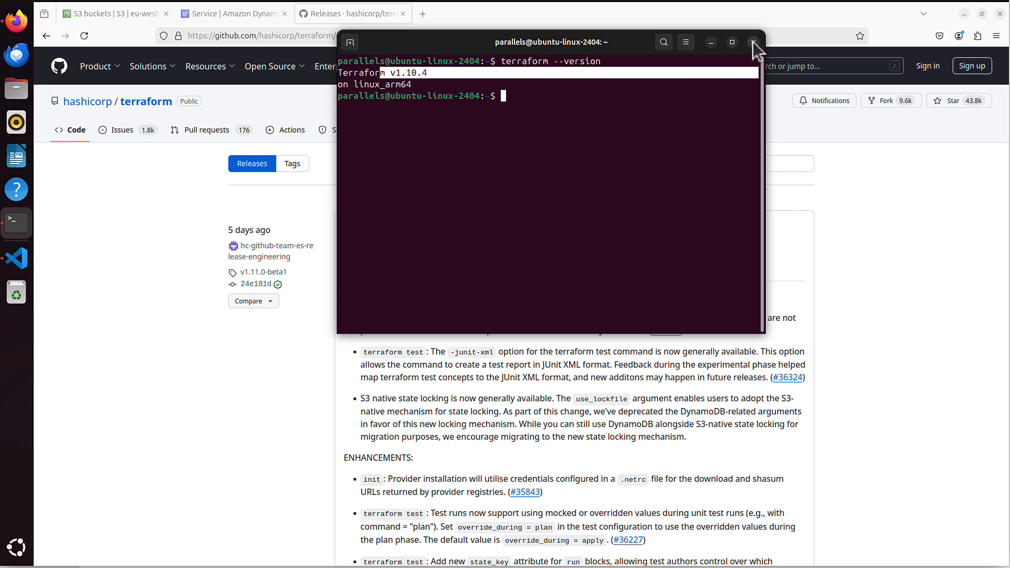
pyautogui.click(752, 42)
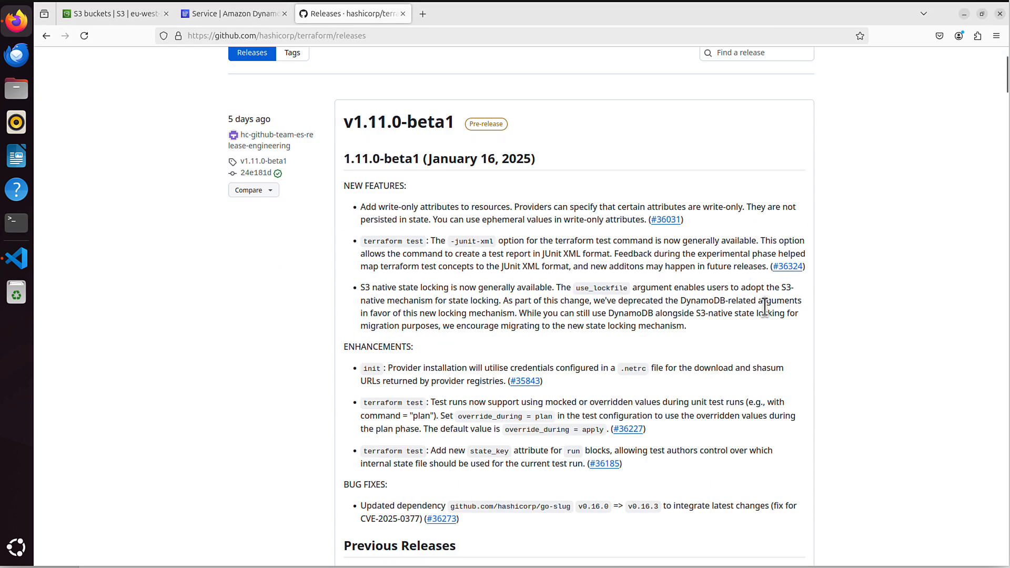
# Step: Open the v1.10 CHANGELOG and highlight the UPGRADE NOTES line deprecating DynamoDB locking
pyautogui.scroll(-3)
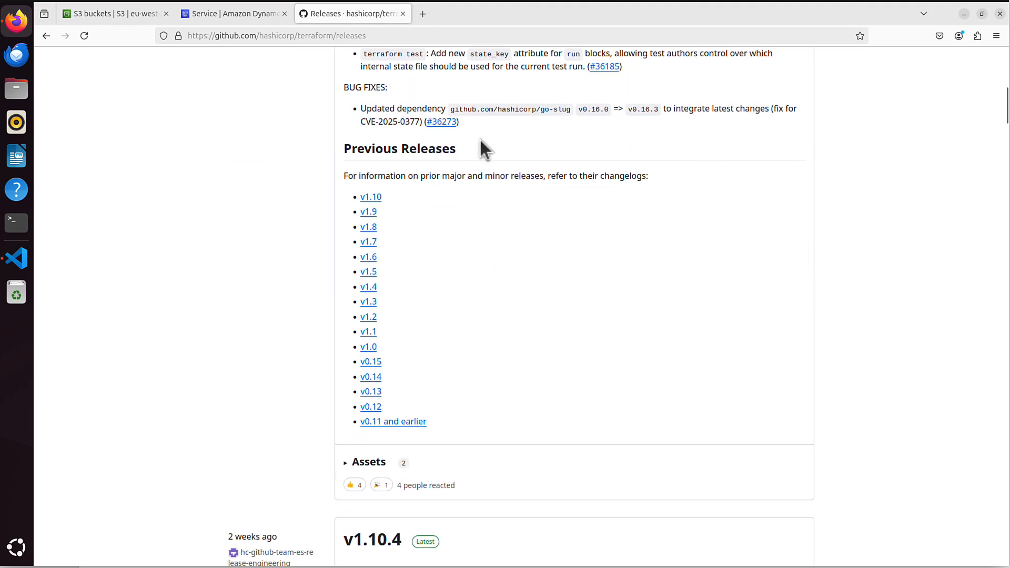
pyautogui.click(370, 197)
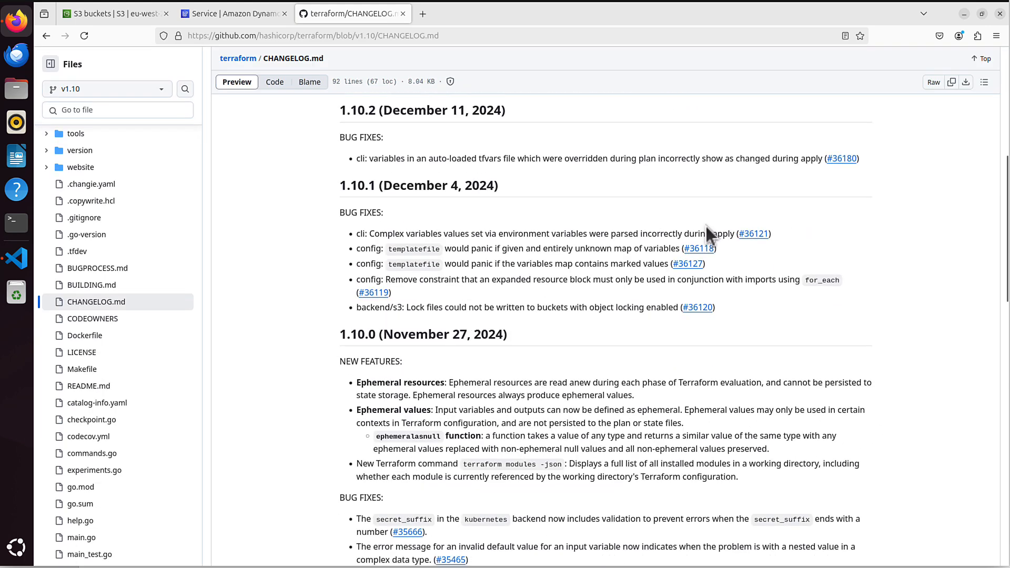
pyautogui.scroll(-3)
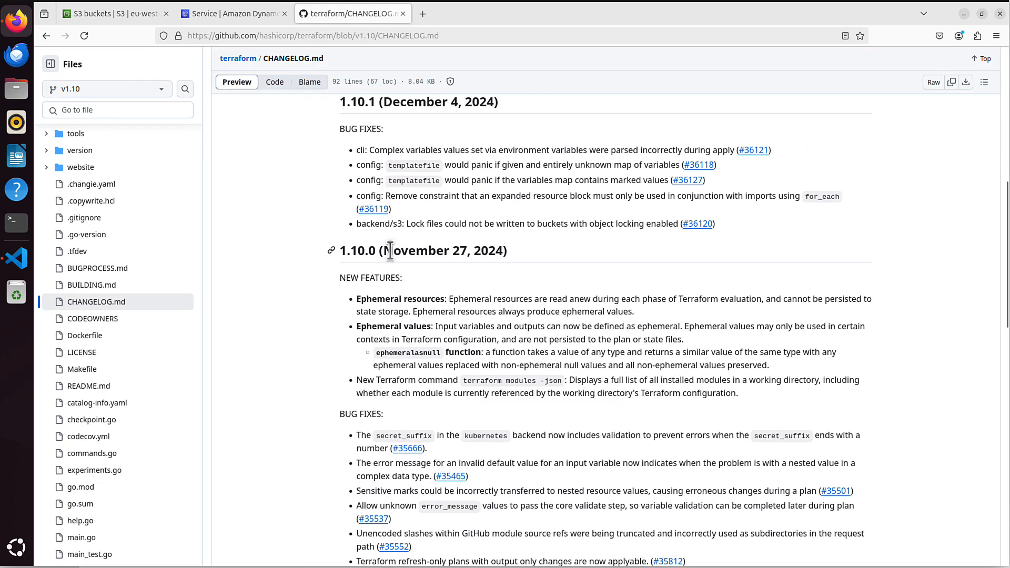
pyautogui.scroll(-3)
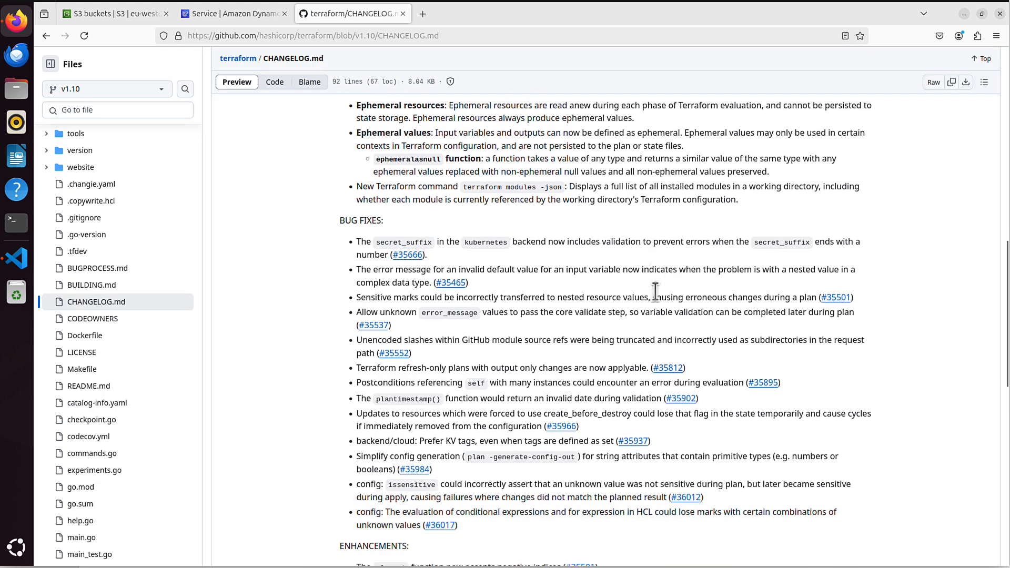
pyautogui.scroll(-3)
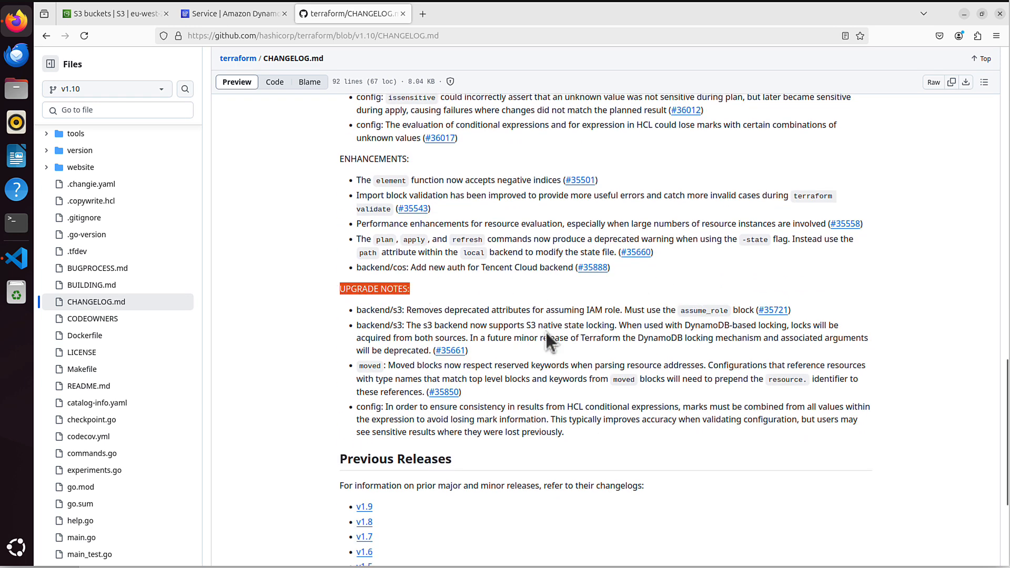
pyautogui.moveTo(406, 325); pyautogui.dragTo(614, 324)
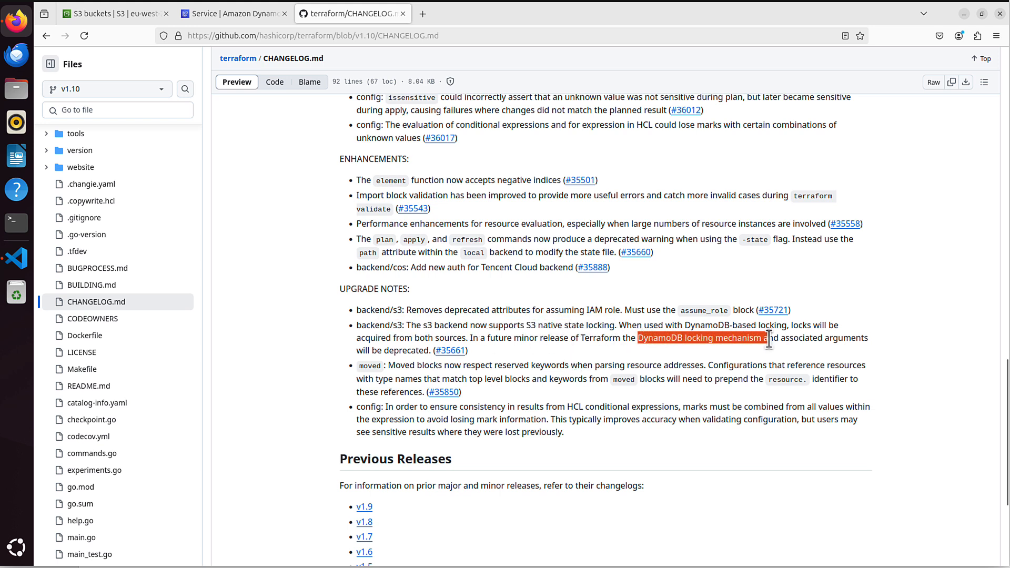
pyautogui.moveTo(769, 338); pyautogui.dragTo(834, 338)
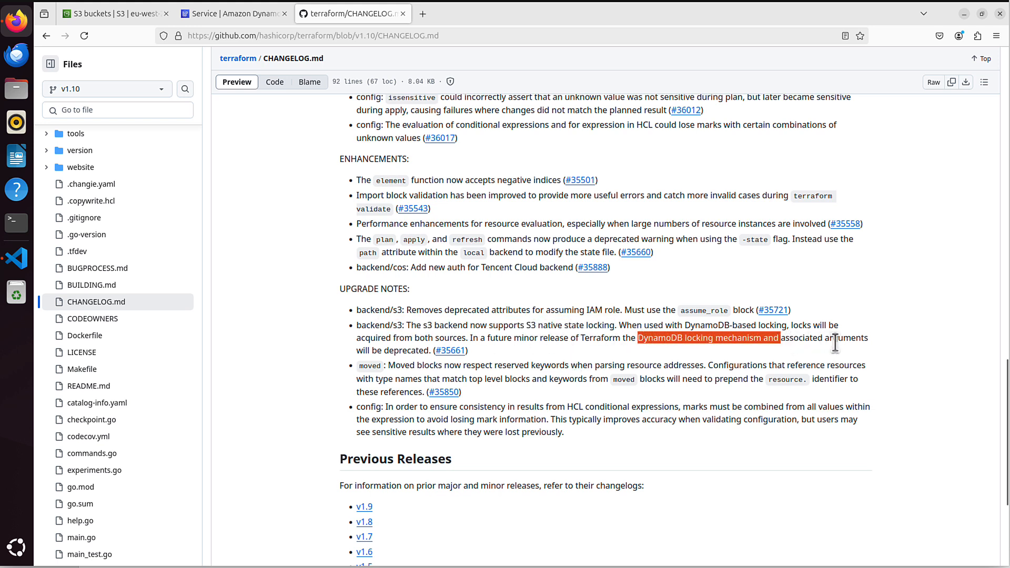
pyautogui.moveTo(450, 355)
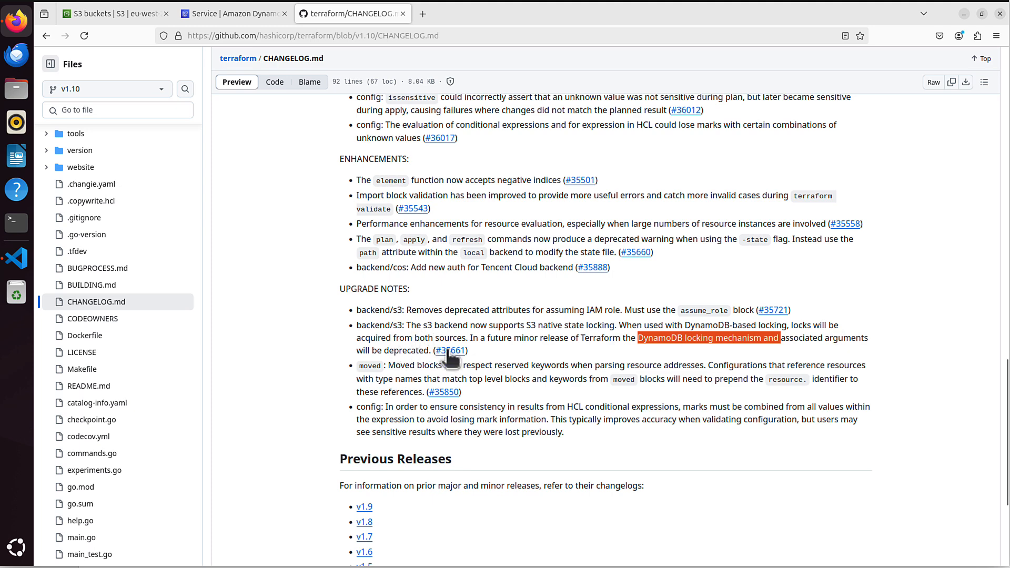
pyautogui.moveTo(646, 310)
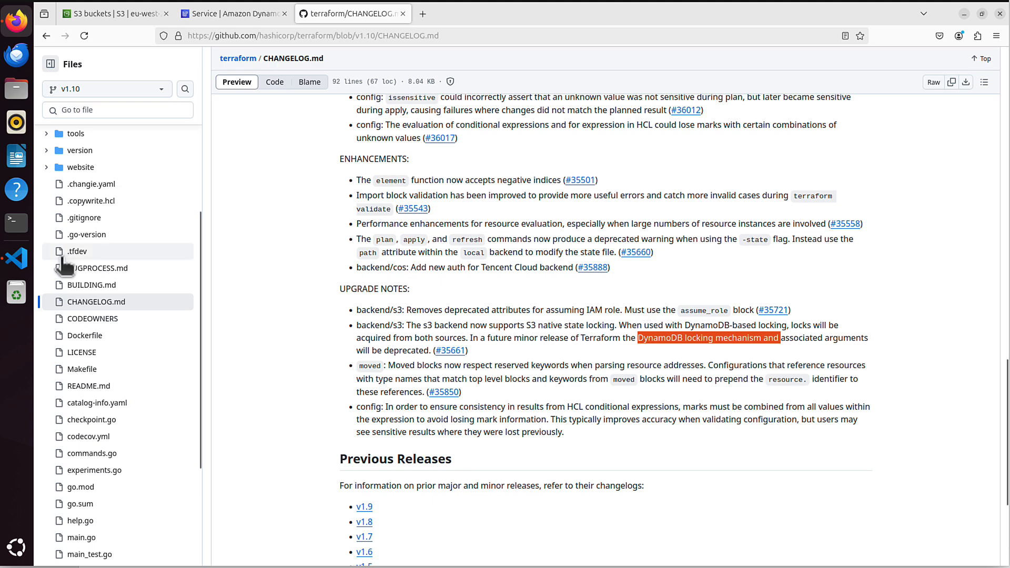
# Step: Add use_lockfile = true to provider.tf's S3 backend block and save the file
pyautogui.click(15, 258)
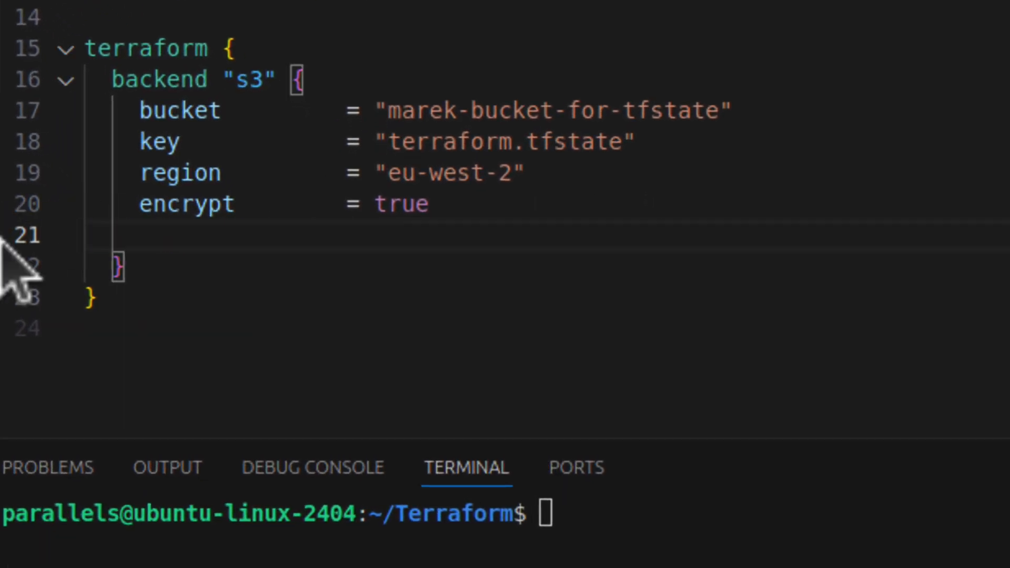
pyautogui.write('use_lockfile  = true')
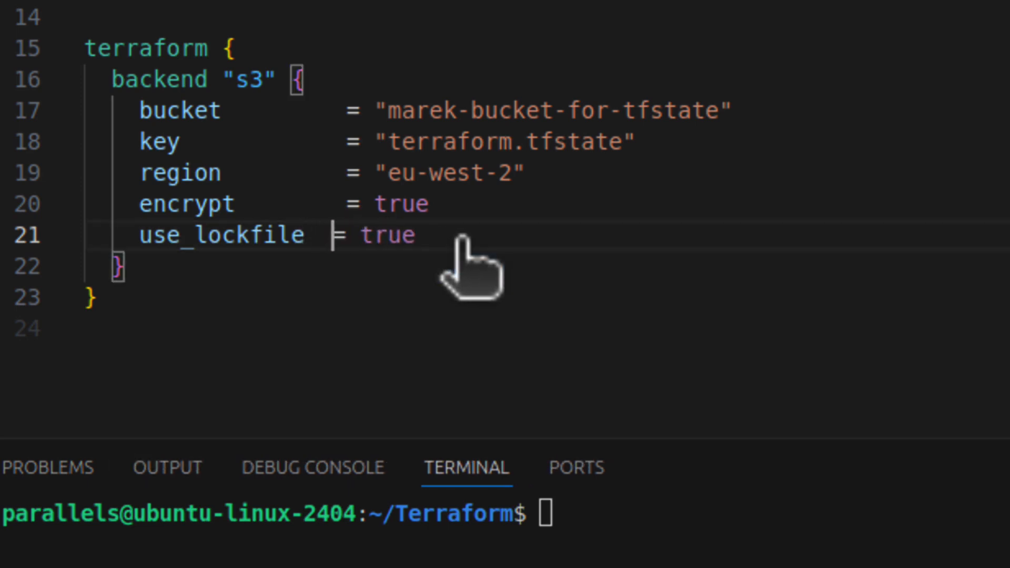
pyautogui.press('ctrl+s')
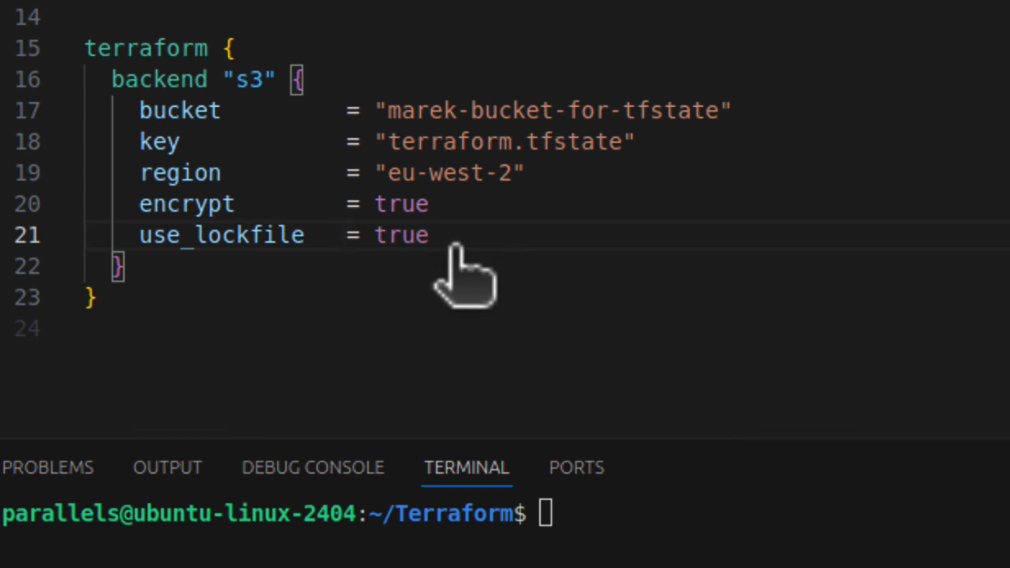
pyautogui.doubleClick(248, 80)
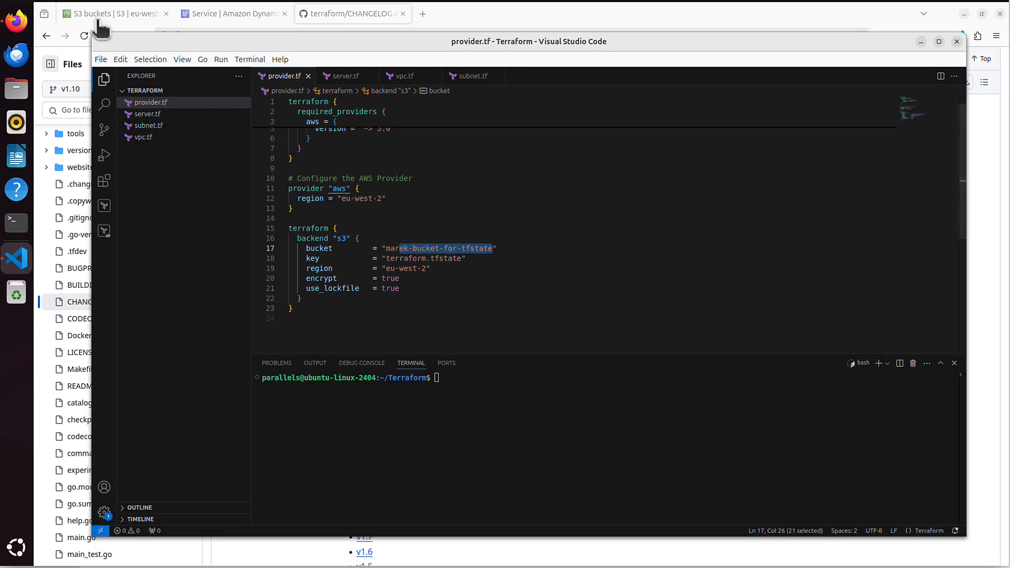
# Step: Verify the marek-bucket-for-tfstate bucket has no objects, then return to VS Code
pyautogui.click(113, 12)
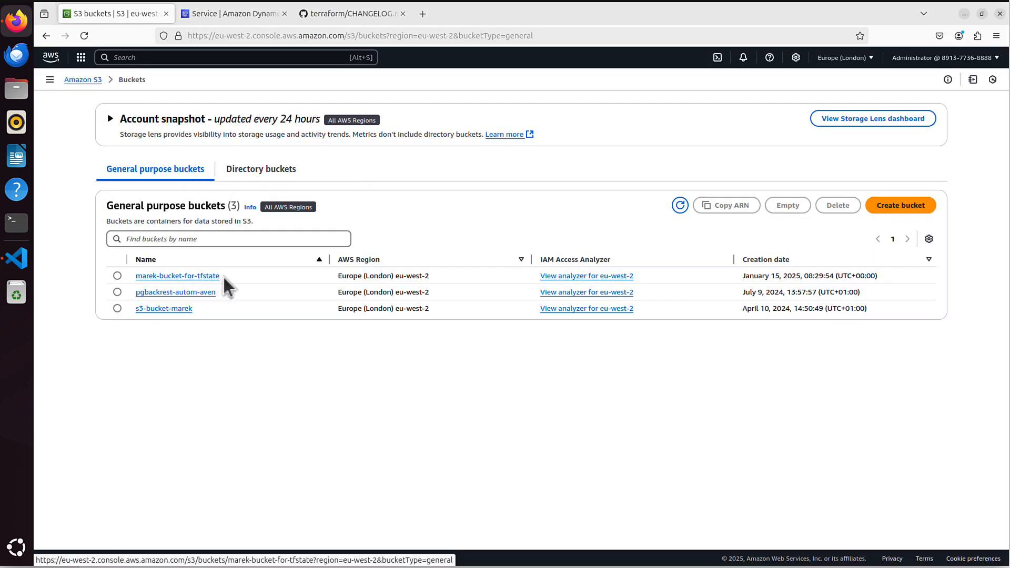
pyautogui.click(177, 276)
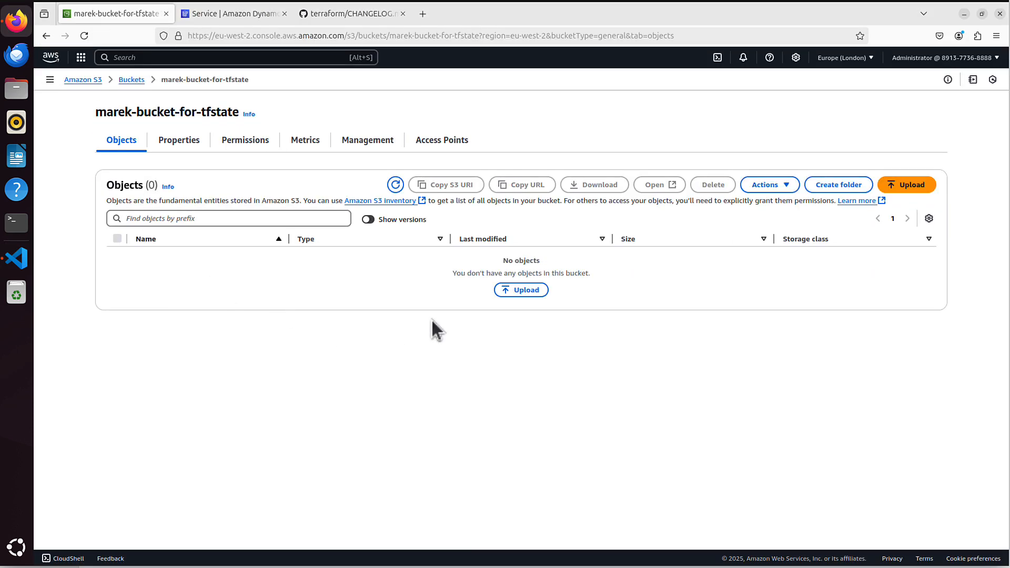
pyautogui.moveTo(494, 241)
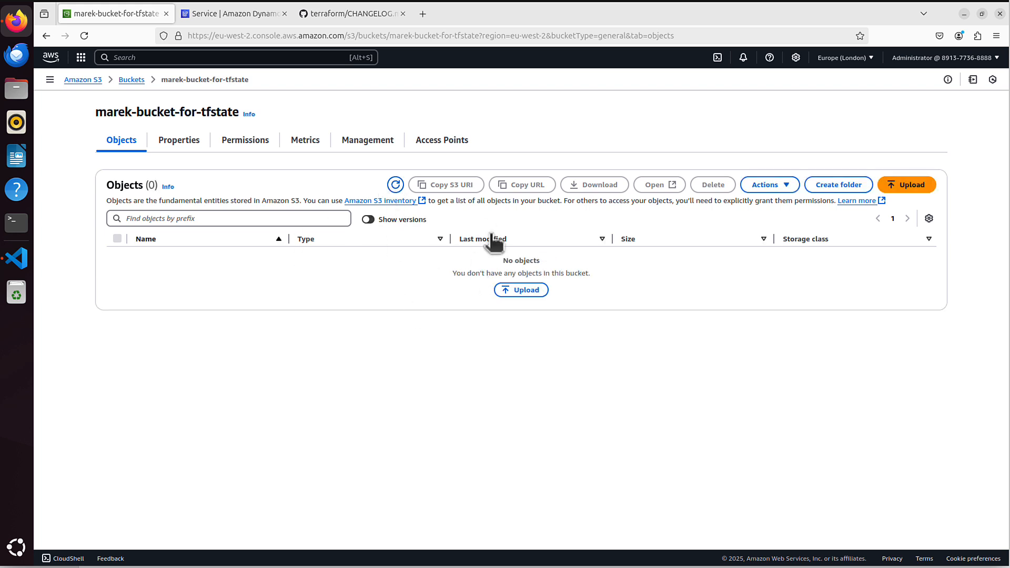
pyautogui.moveTo(28, 271)
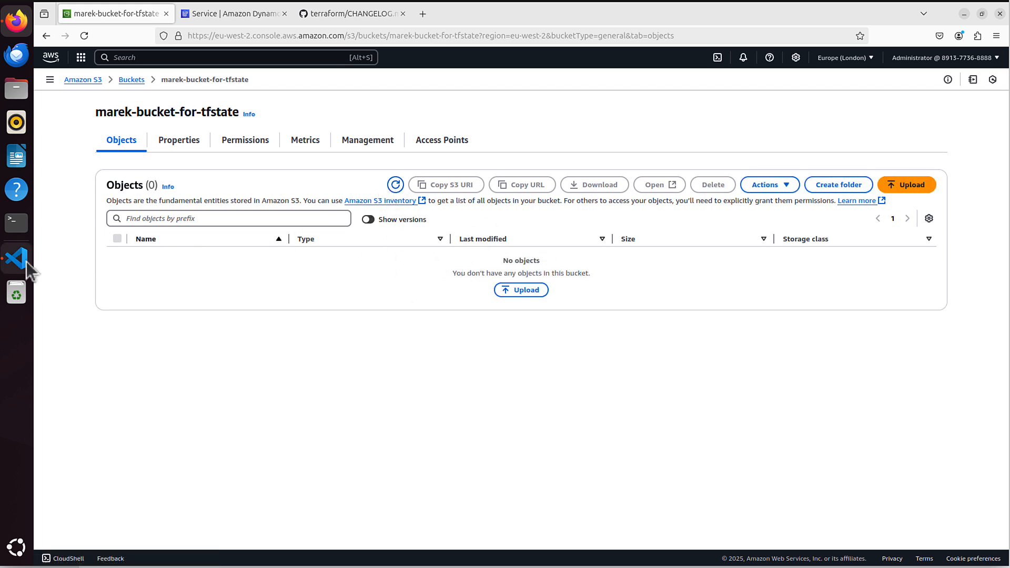
pyautogui.click(15, 258)
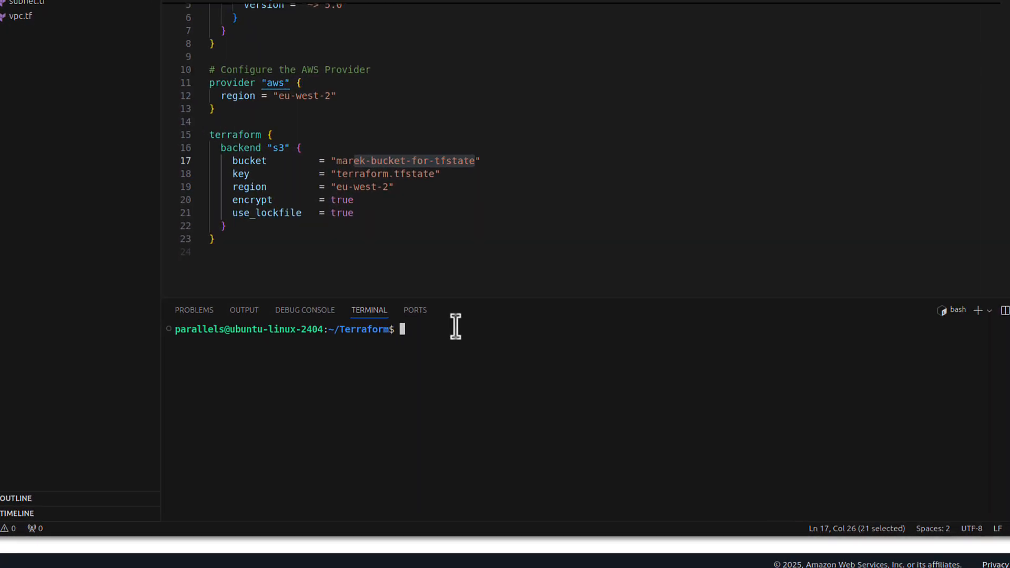
# Step: Run terraform init, configuring the S3 backend and installing hashicorp/aws v5.84.0
pyautogui.write('terraform init')
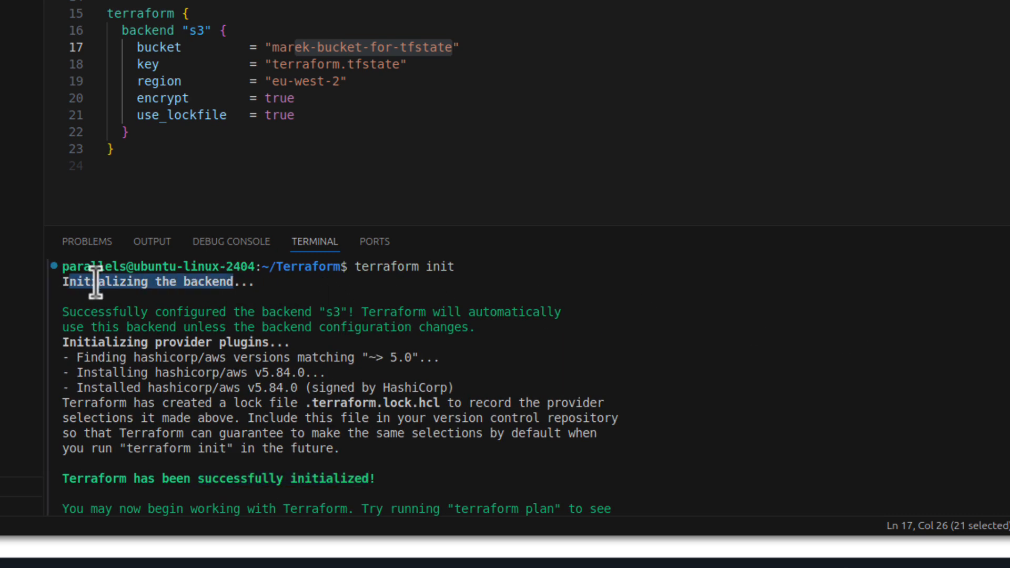
pyautogui.moveTo(393, 248)
pyautogui.write('t')
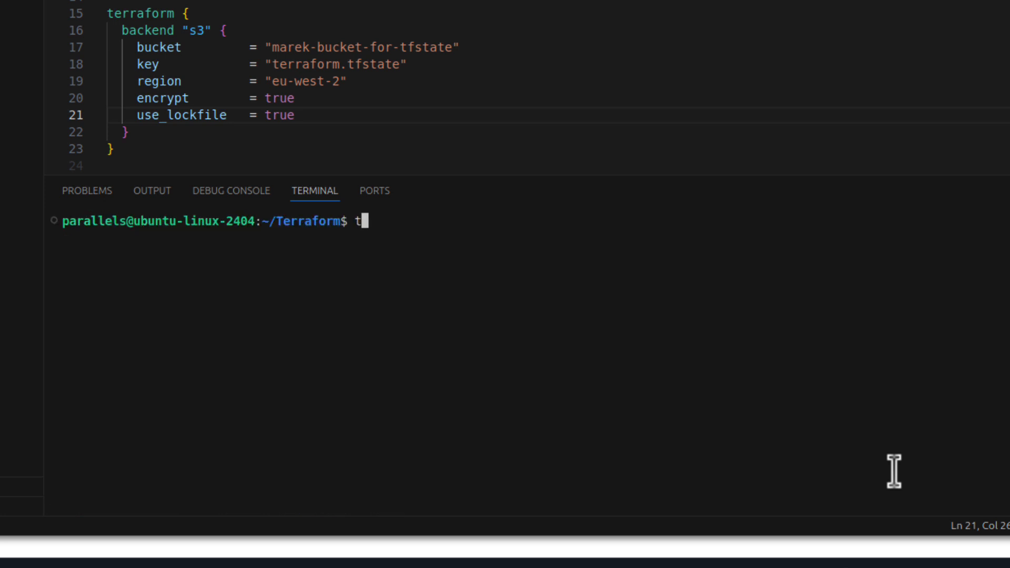
# Step: Run terraform apply, review the 3-resource plan, and refresh S3 to see terraform.tfstate.tflock
pyautogui.write('erraform apply')
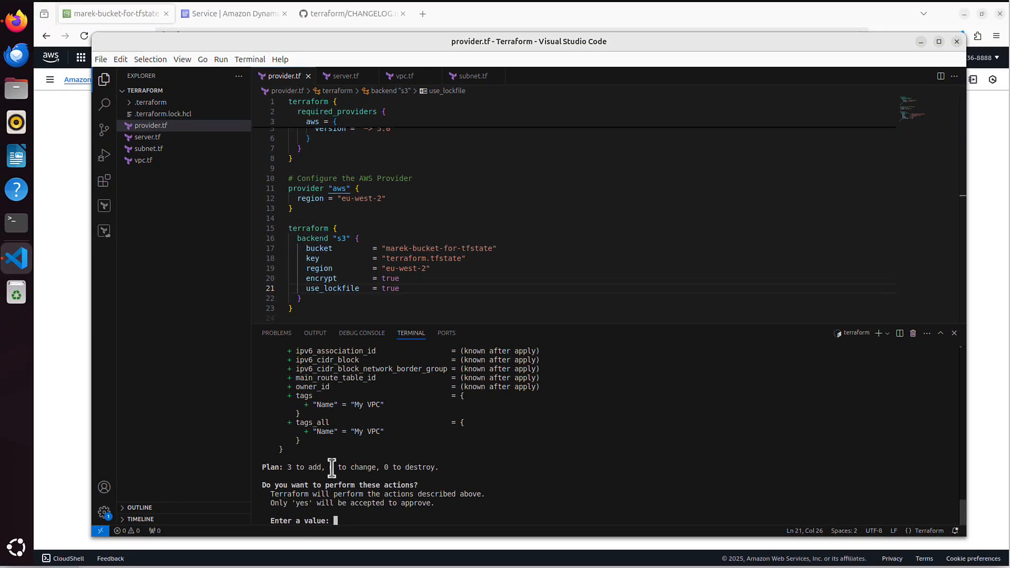
pyautogui.click(148, 136)
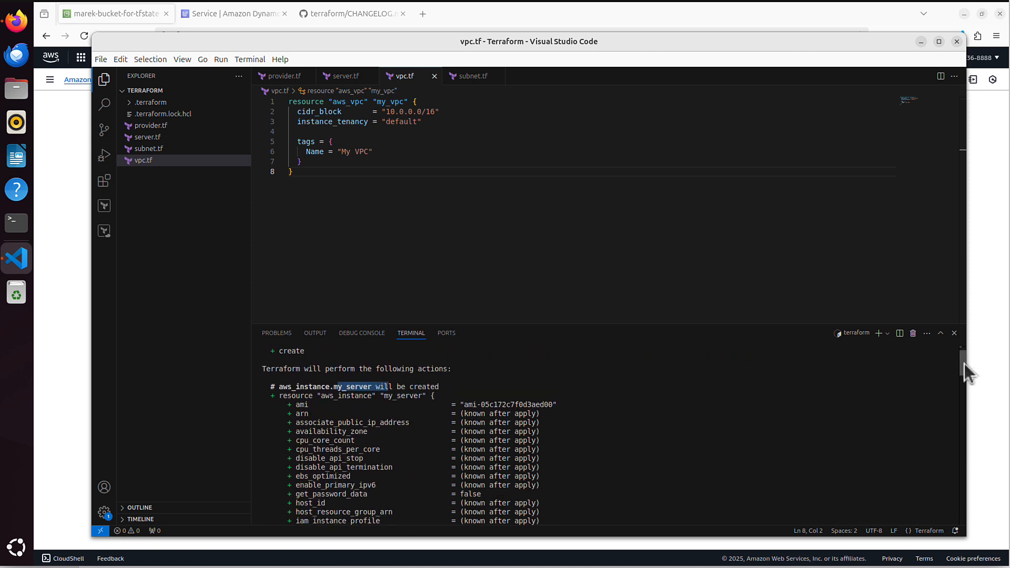
pyautogui.scroll(-3)
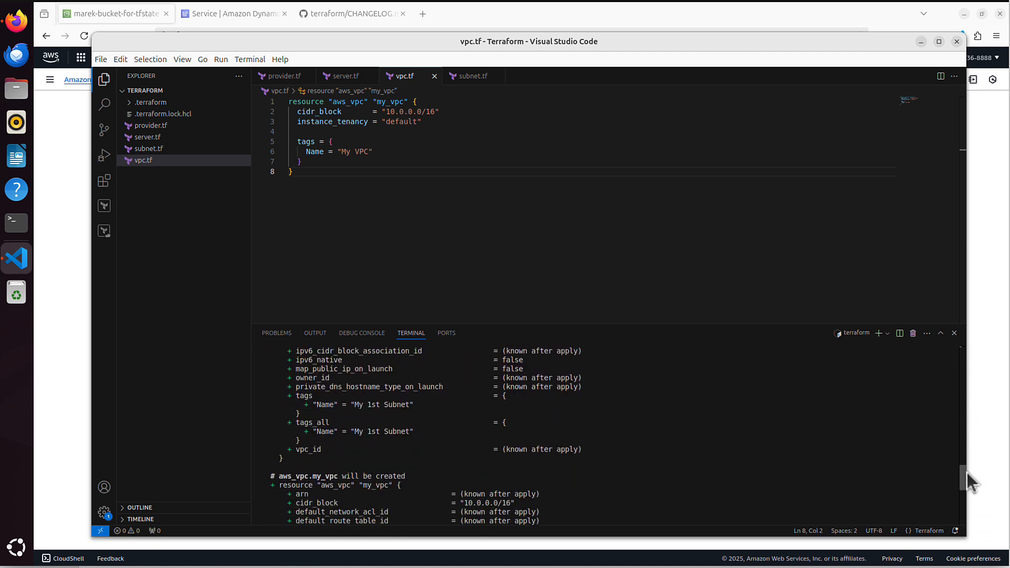
pyautogui.scroll(-3)
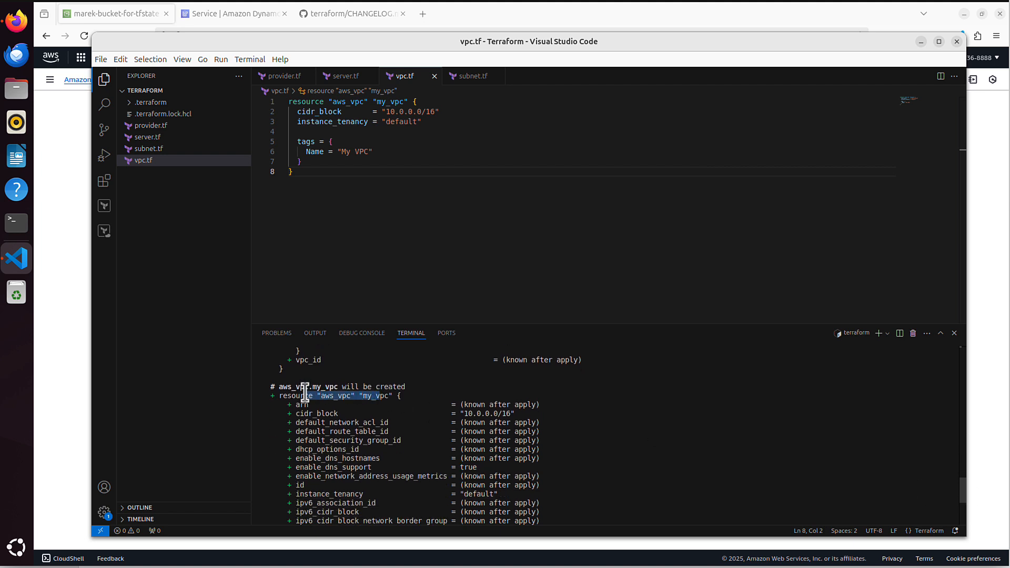
pyautogui.scroll(-3)
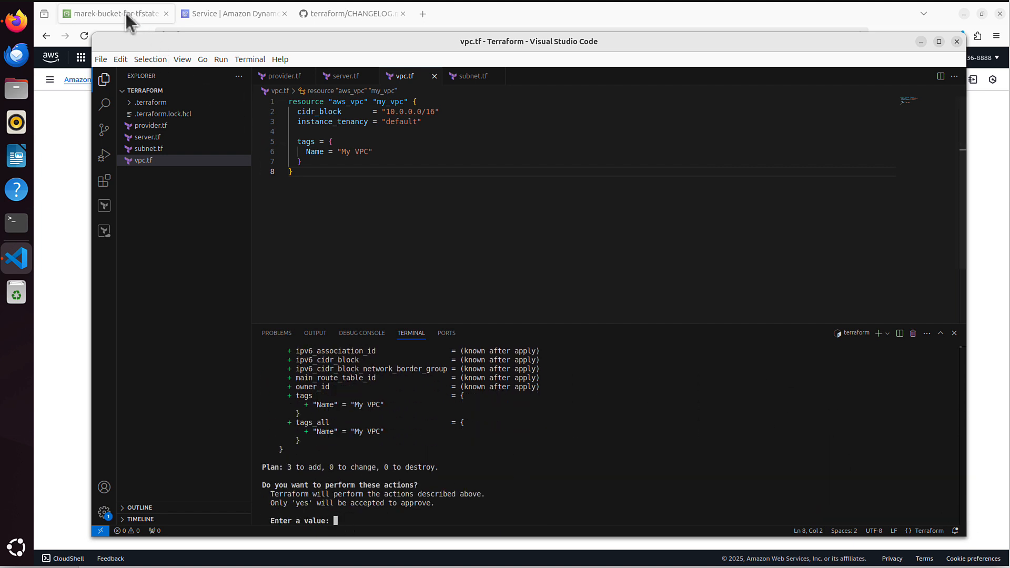
pyautogui.click(115, 13)
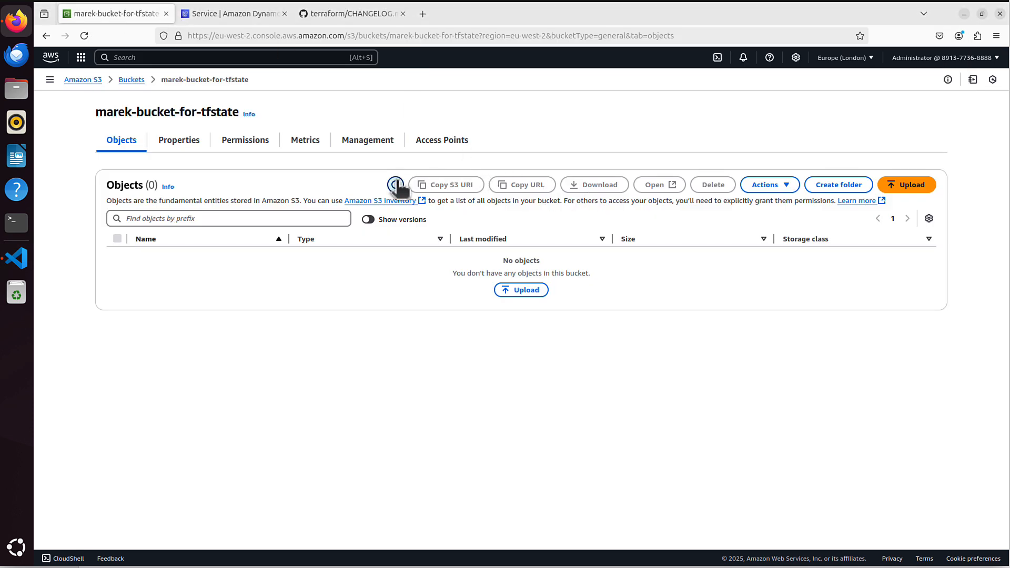
pyautogui.click(395, 185)
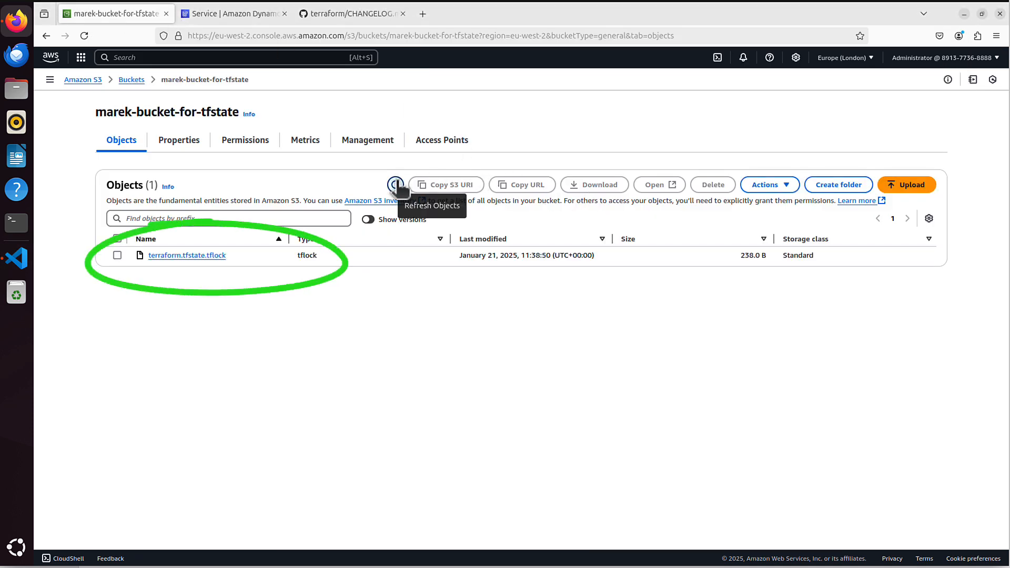
pyautogui.moveTo(405, 238)
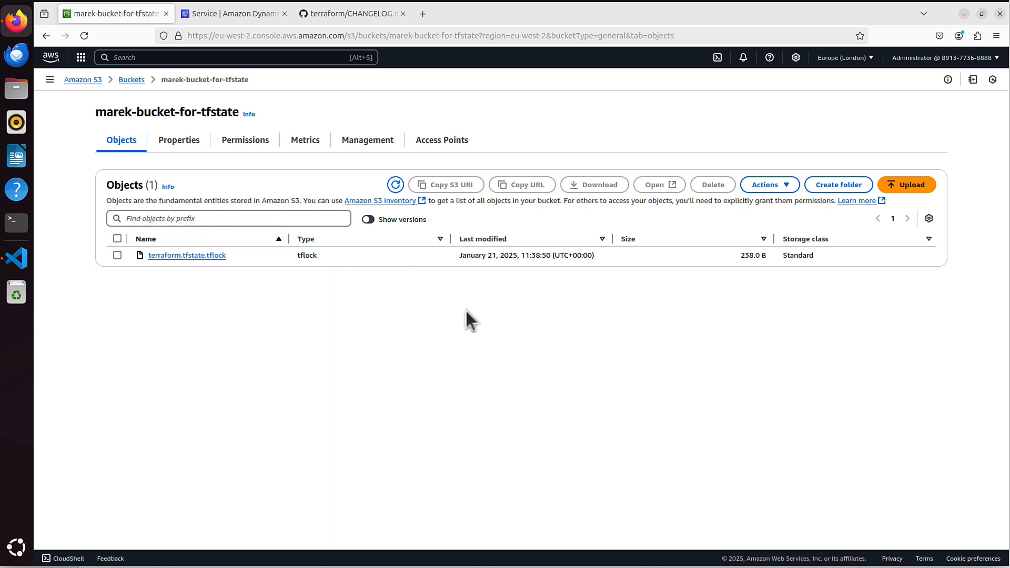
pyautogui.moveTo(511, 334)
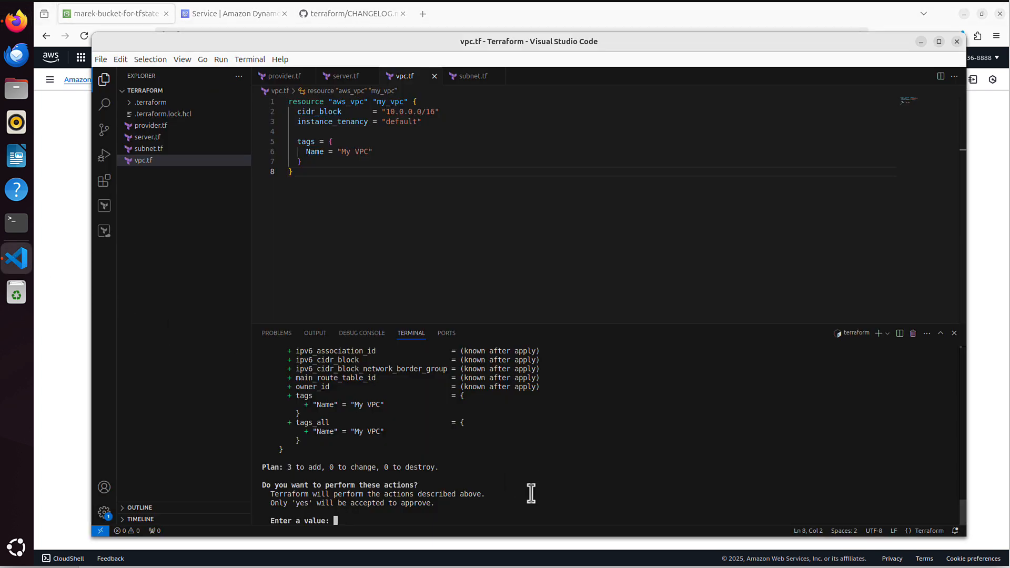
# Step: Enter yes at the apply's 'Enter a value:' approval prompt
pyautogui.write('yes')
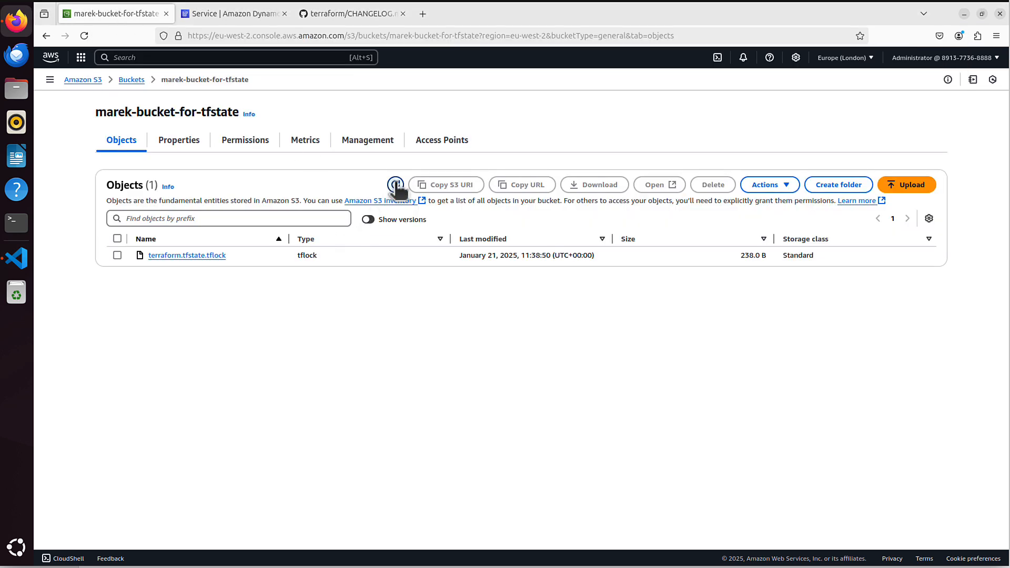
# Step: Refresh the bucket to find terraform.tfstate, review provider.tf, and open the EC2 service
pyautogui.click(395, 185)
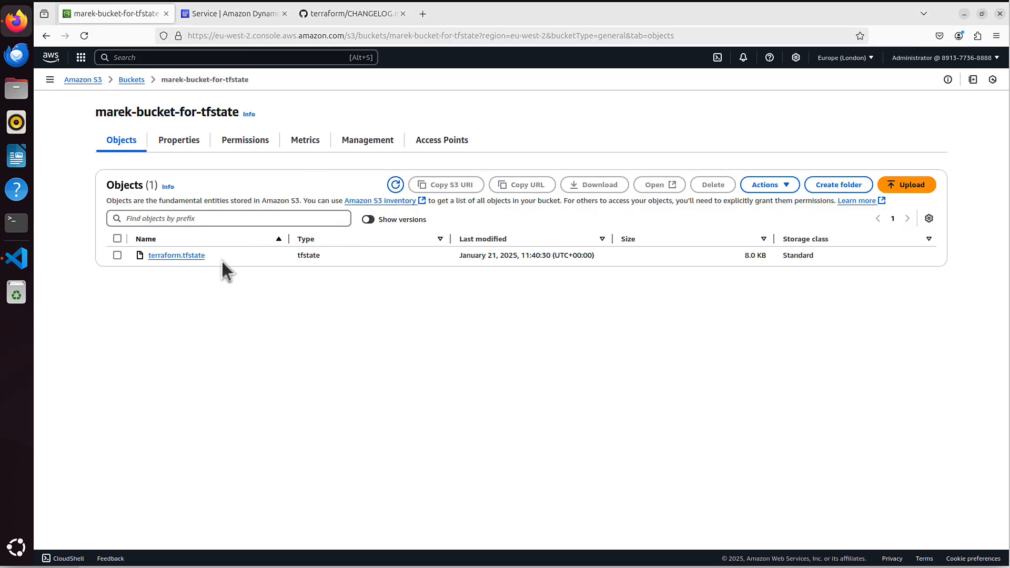
pyautogui.moveTo(125, 242)
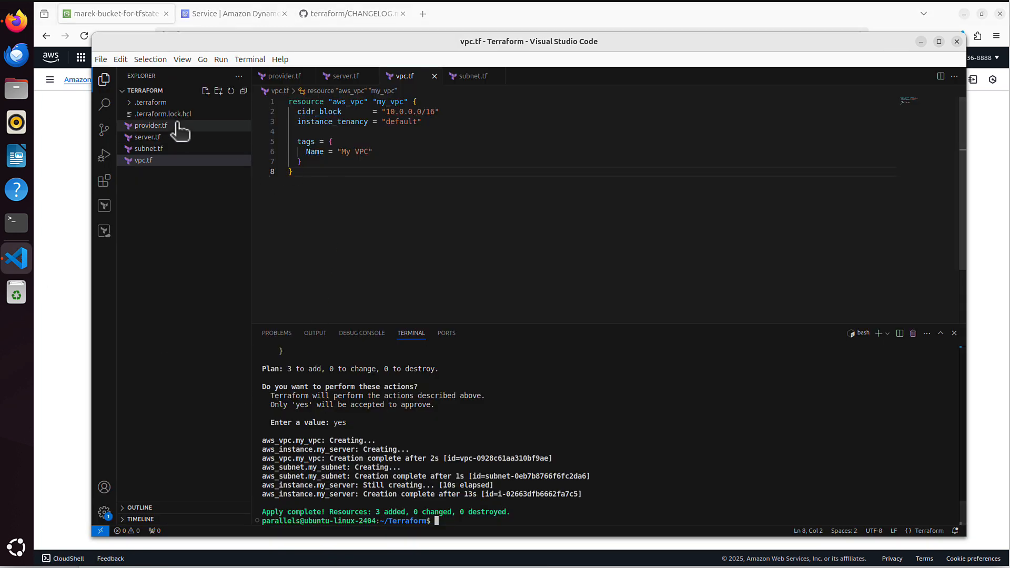
pyautogui.click(152, 125)
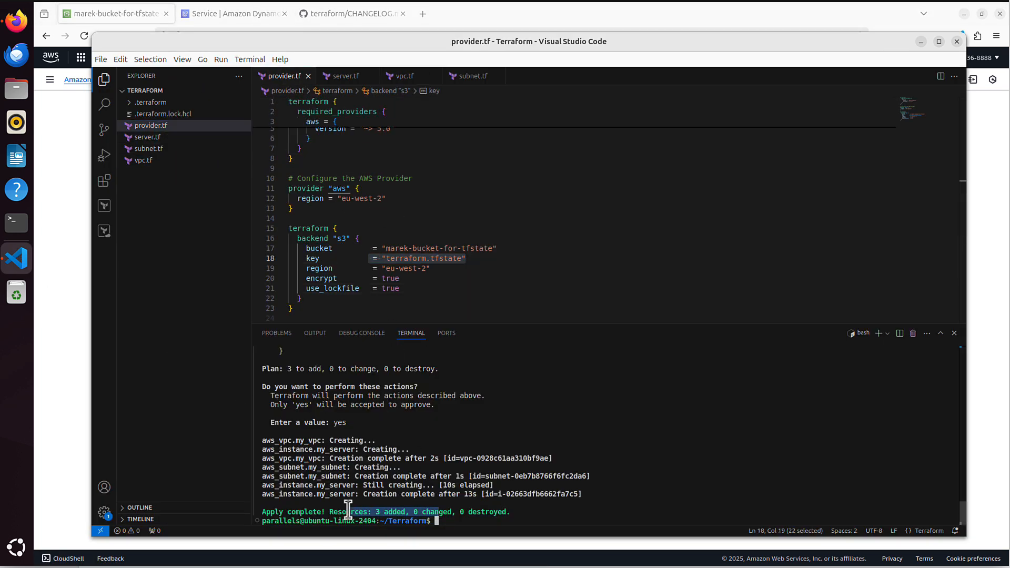
pyautogui.moveTo(488, 520)
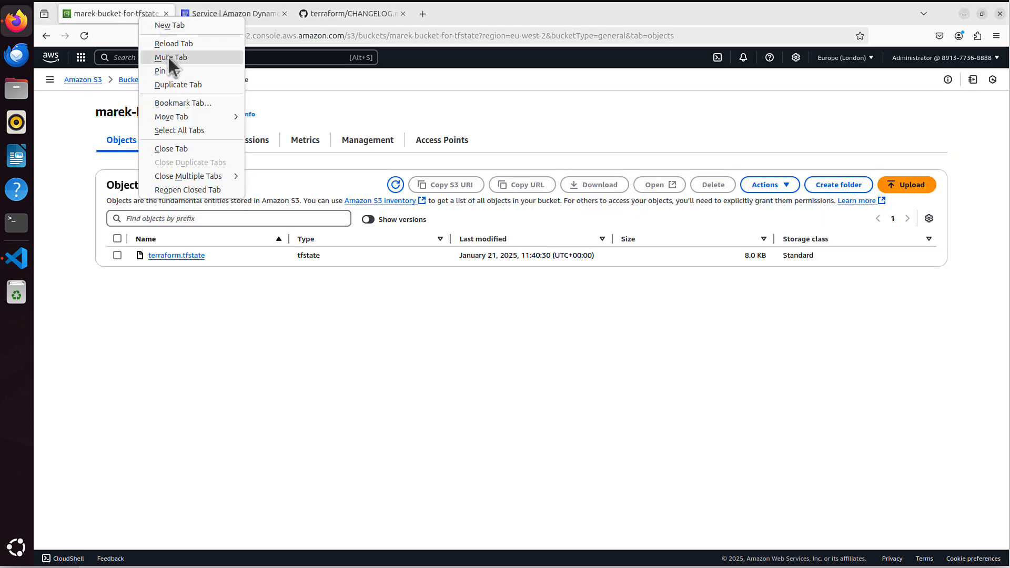
pyautogui.click(232, 13)
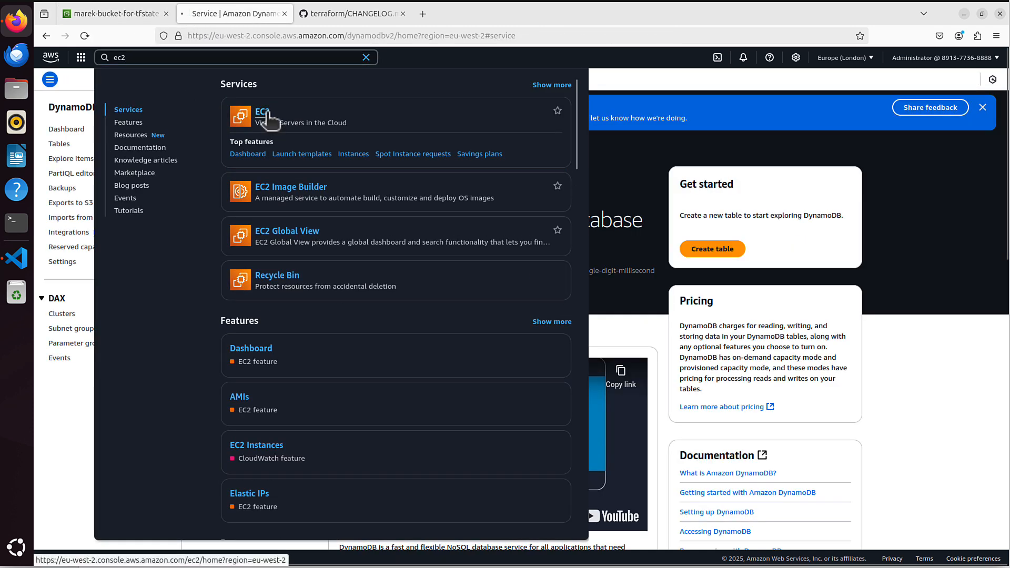
pyautogui.click(262, 112)
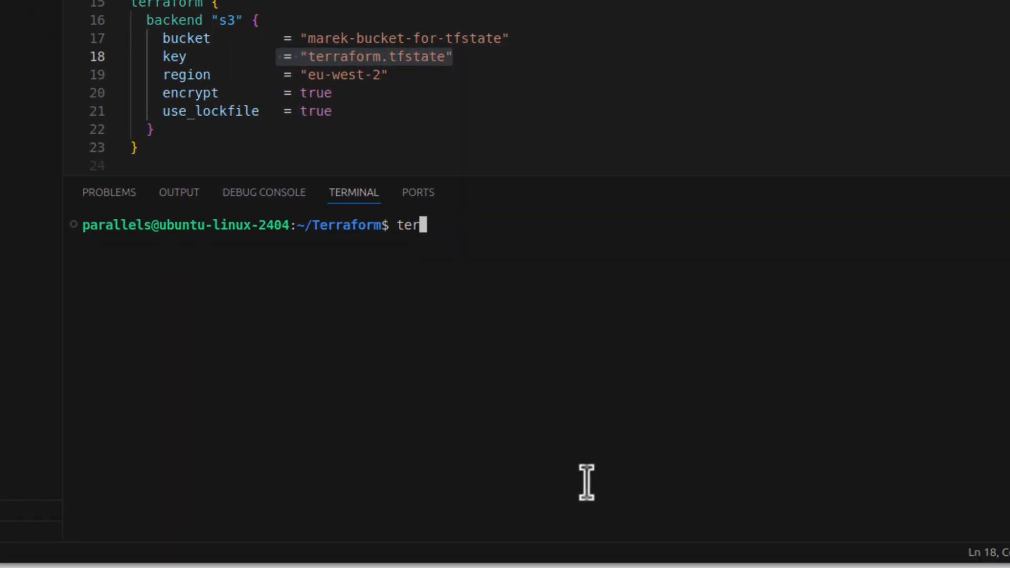
# Step: Run terraform destroy and answer yes to remove the 3 created resources
pyautogui.write('raform')
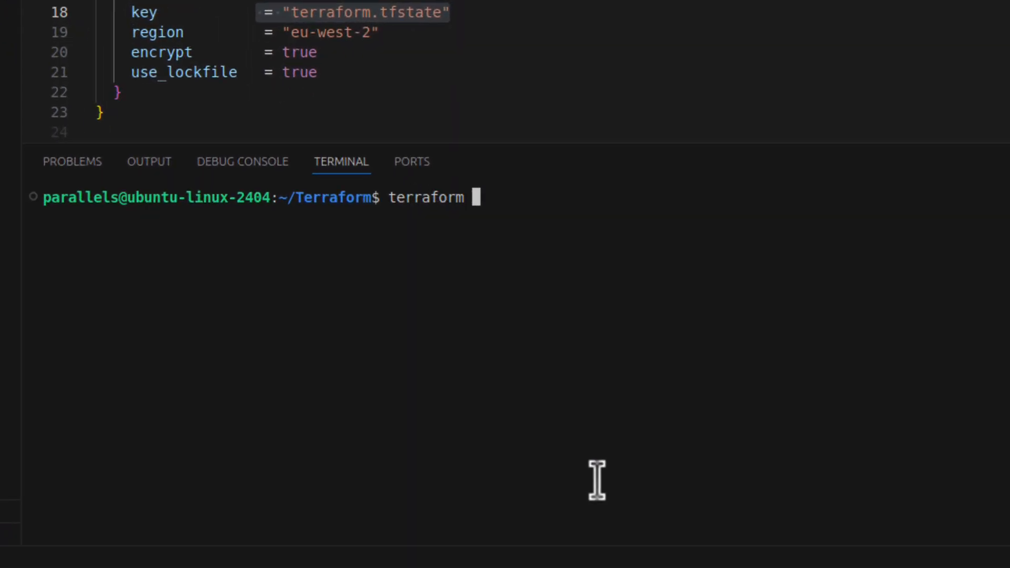
pyautogui.write('destroy')
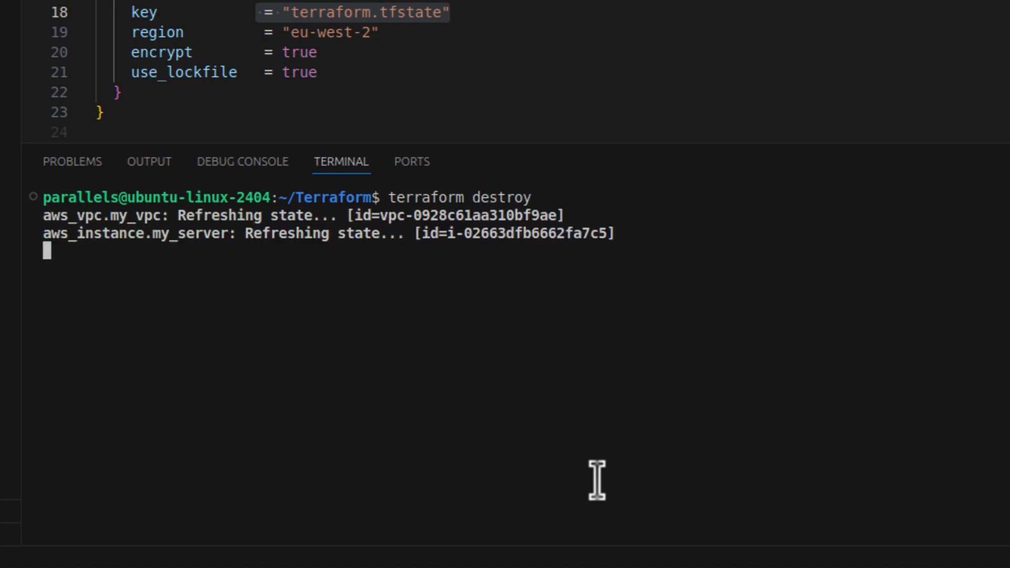
pyautogui.press('Enter')
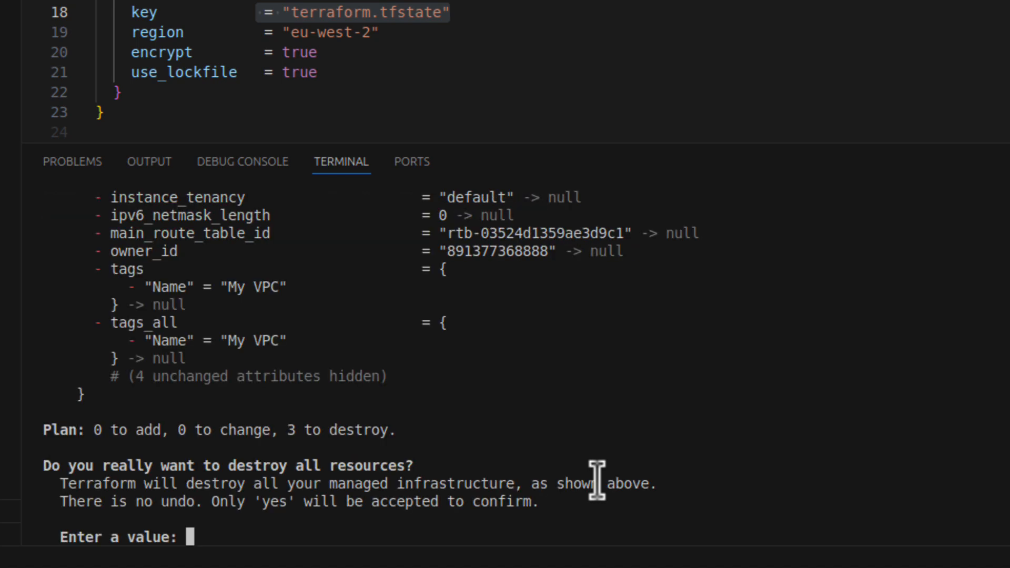
pyautogui.write('yes')
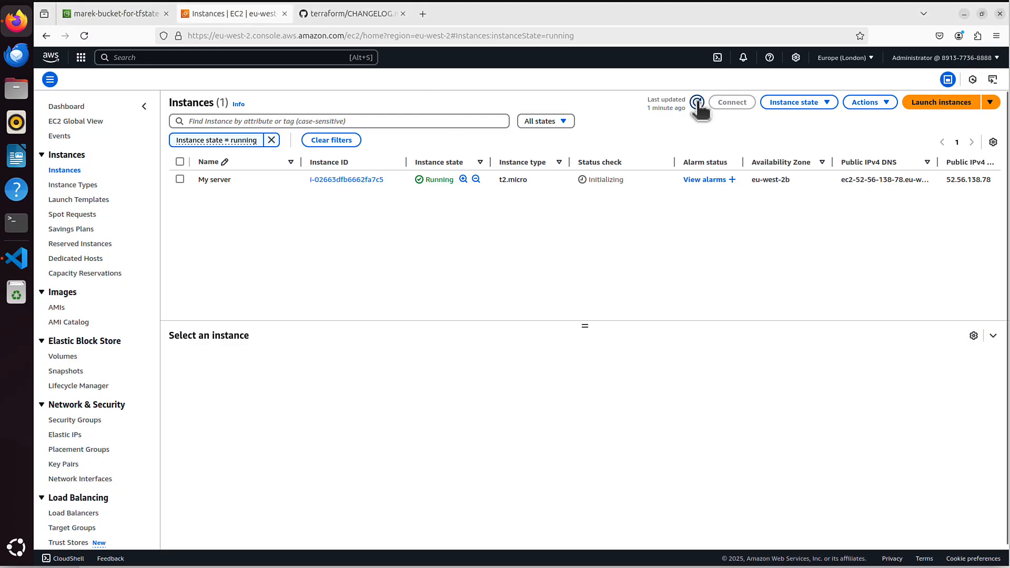
# Step: Confirm My server is terminated, then refresh marek-bucket-for-tfstate to see only terraform.tfstate
pyautogui.click(696, 101)
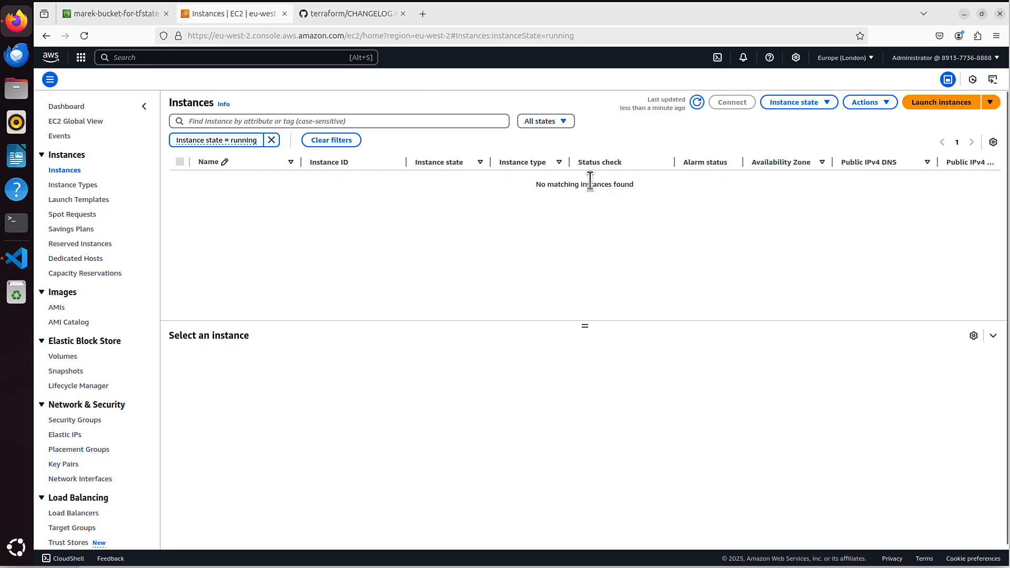
pyautogui.click(330, 140)
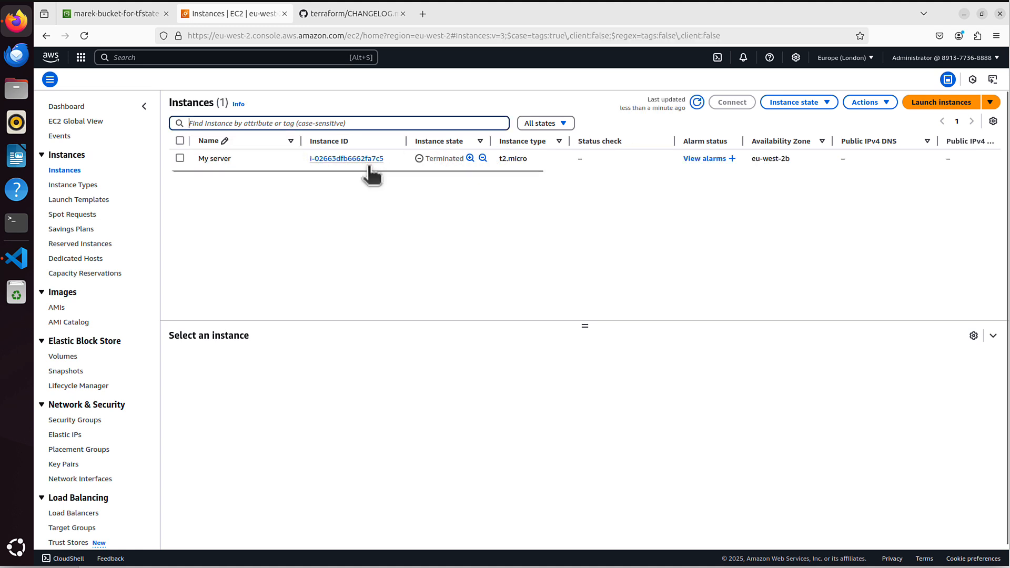
pyautogui.moveTo(377, 123)
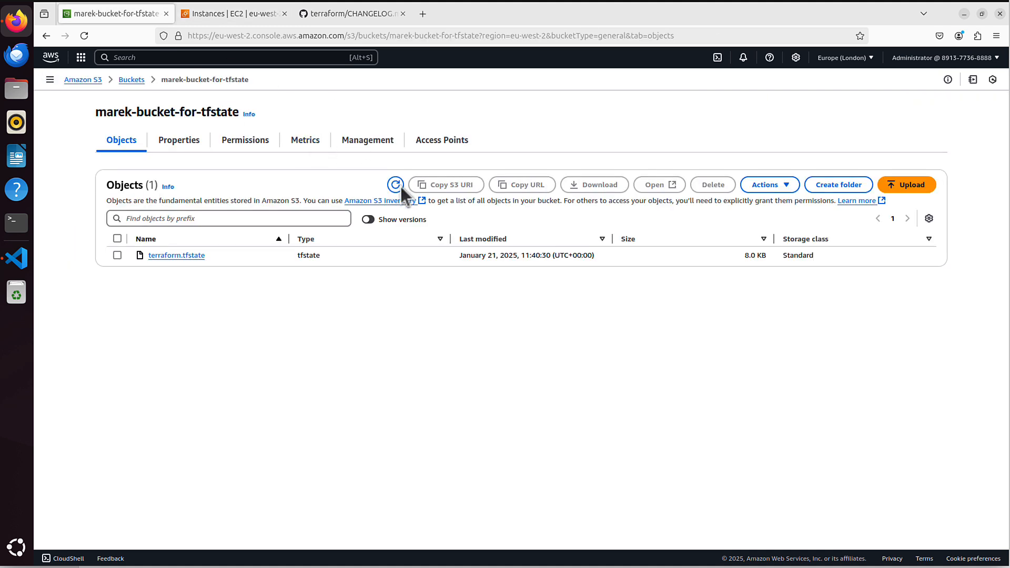
pyautogui.click(395, 184)
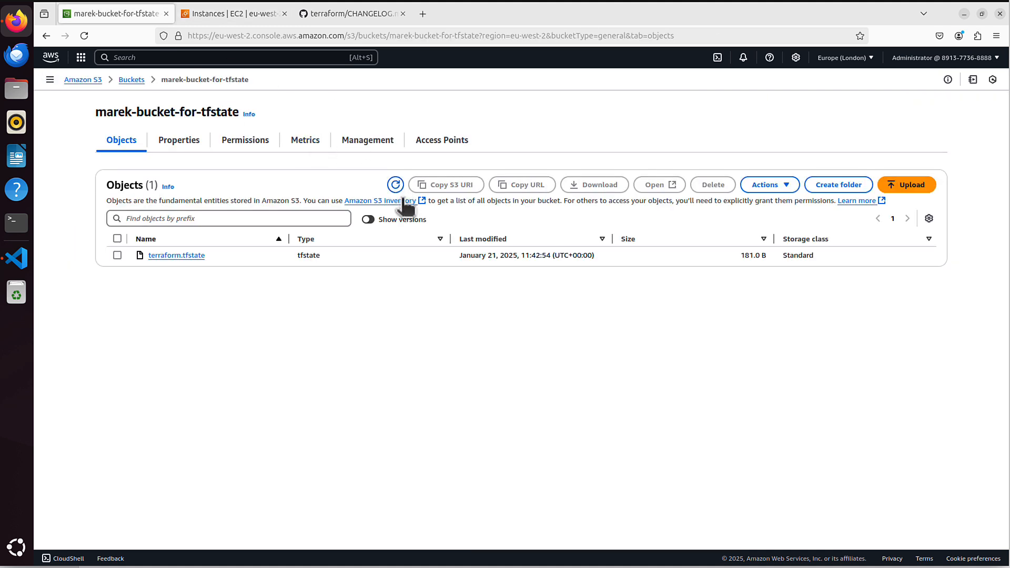
pyautogui.moveTo(219, 238)
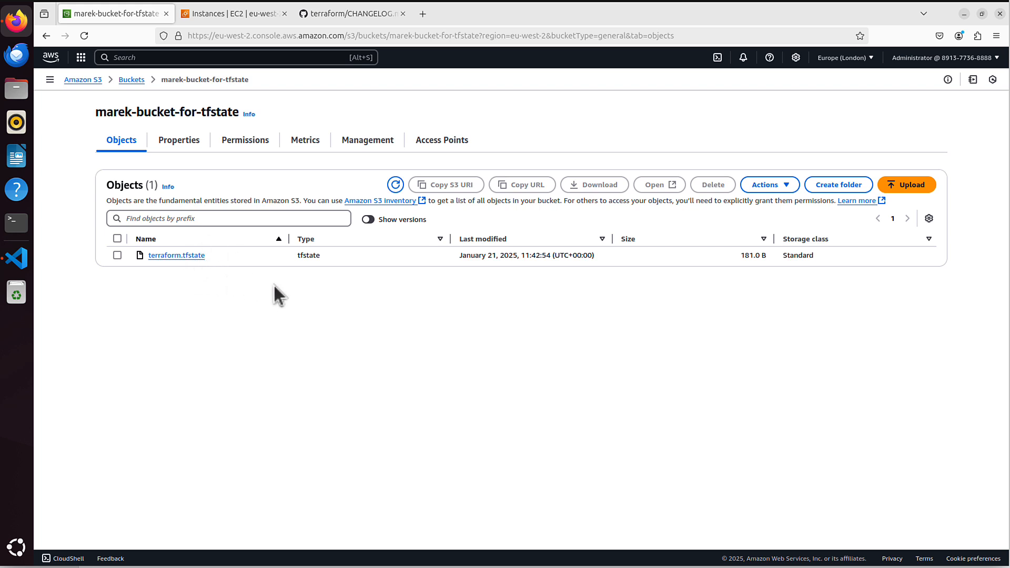
pyautogui.moveTo(311, 316)
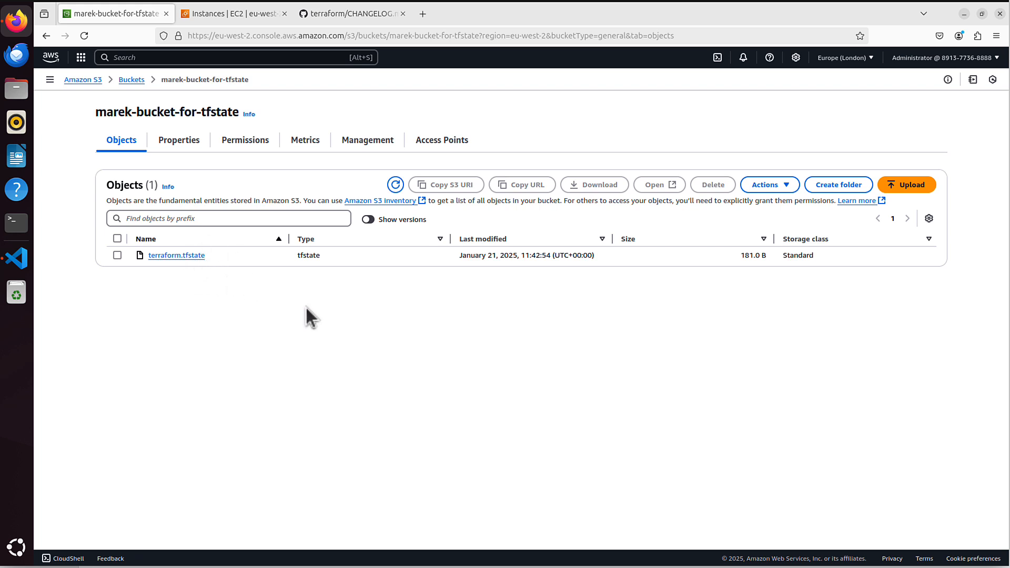
pyautogui.moveTo(328, 324)
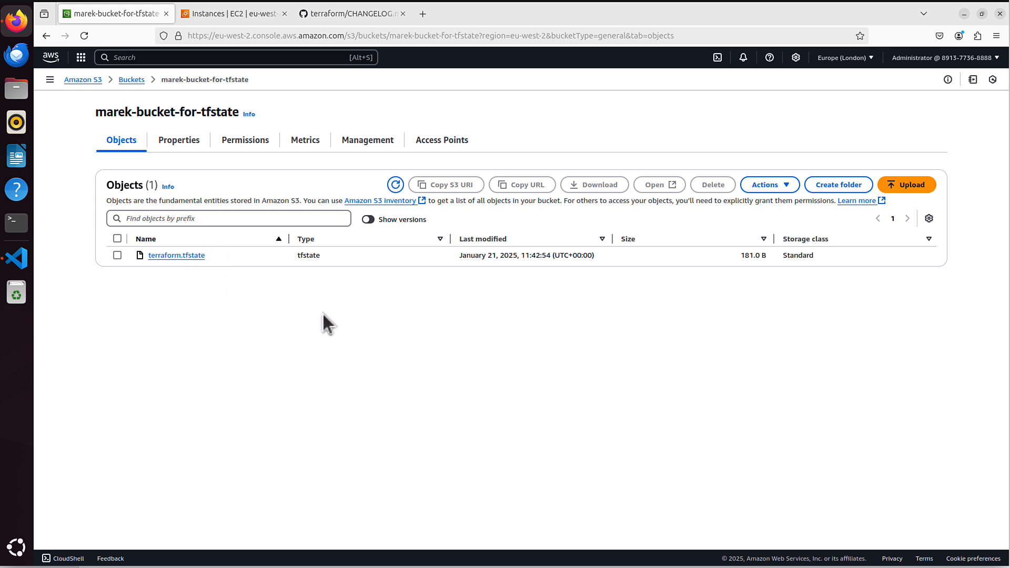
pyautogui.moveTo(362, 332)
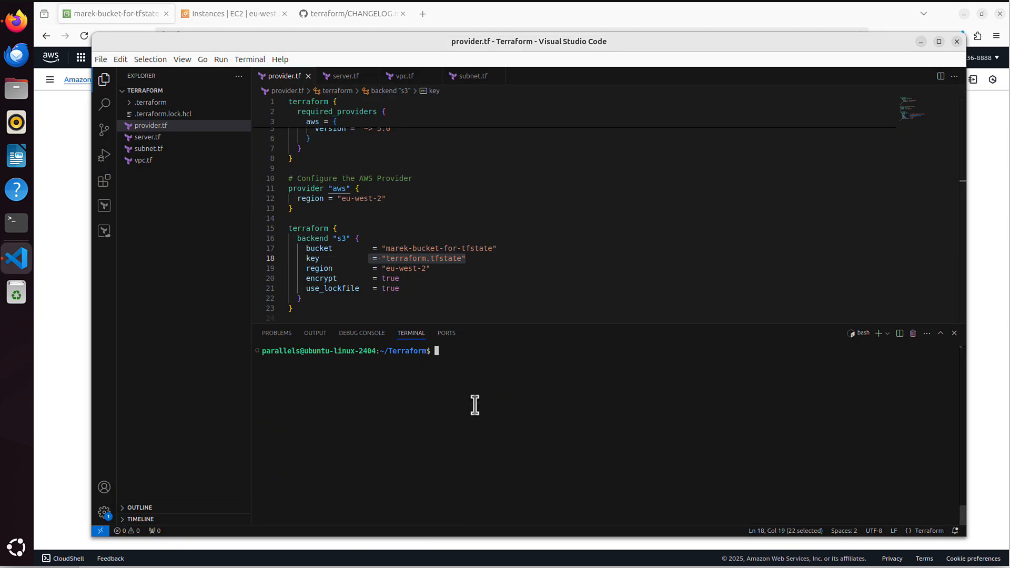
# Step: Run terraform apply in the VS Code terminal, stopping at the 3-to-add approval prompt
pyautogui.write('terraform apply')
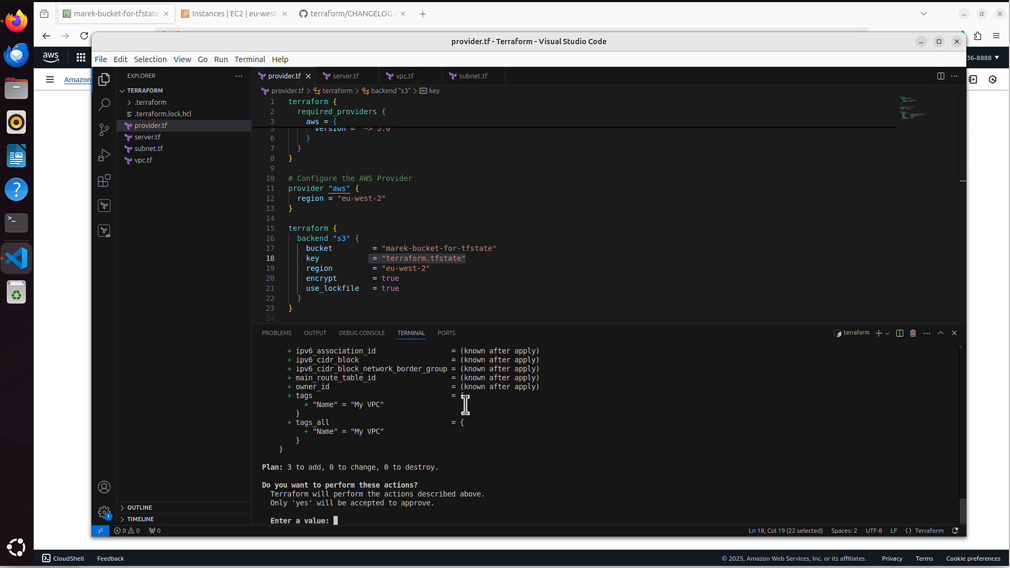
pyautogui.moveTo(554, 423)
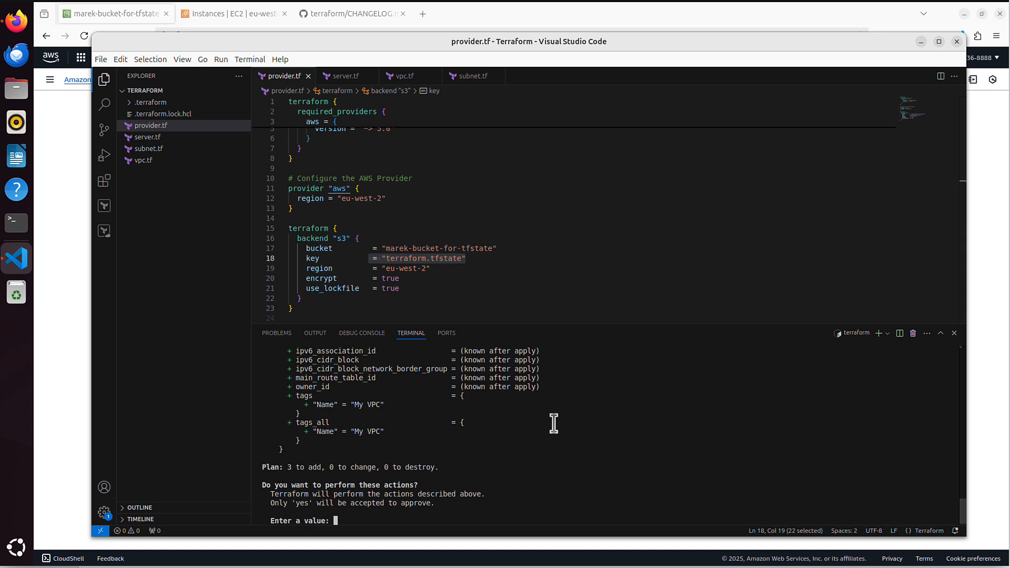
pyautogui.moveTo(385, 502)
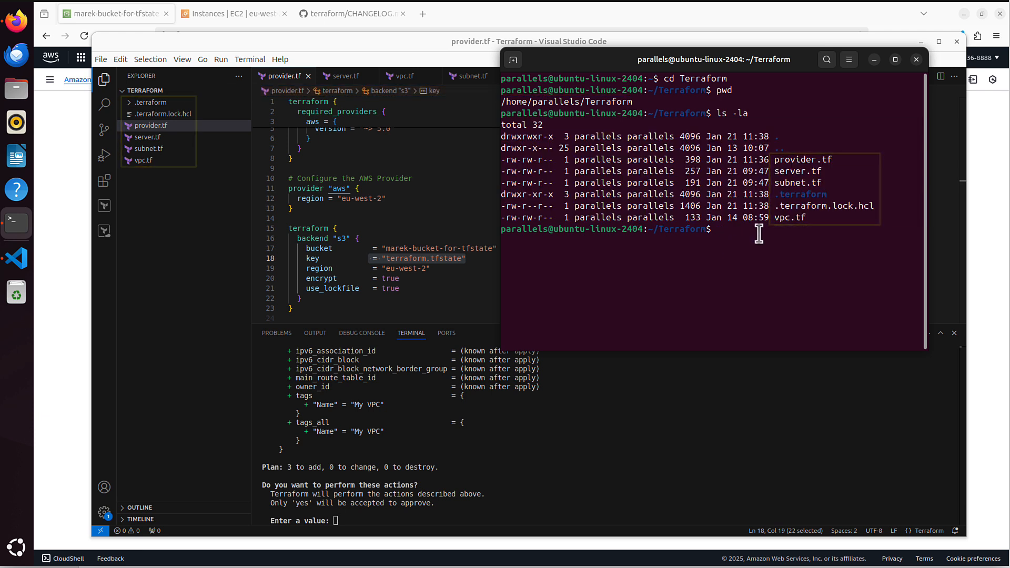
# Step: Type terraform apply in the Ubuntu terminal to start a second concurrent apply
pyautogui.write('terraform app')
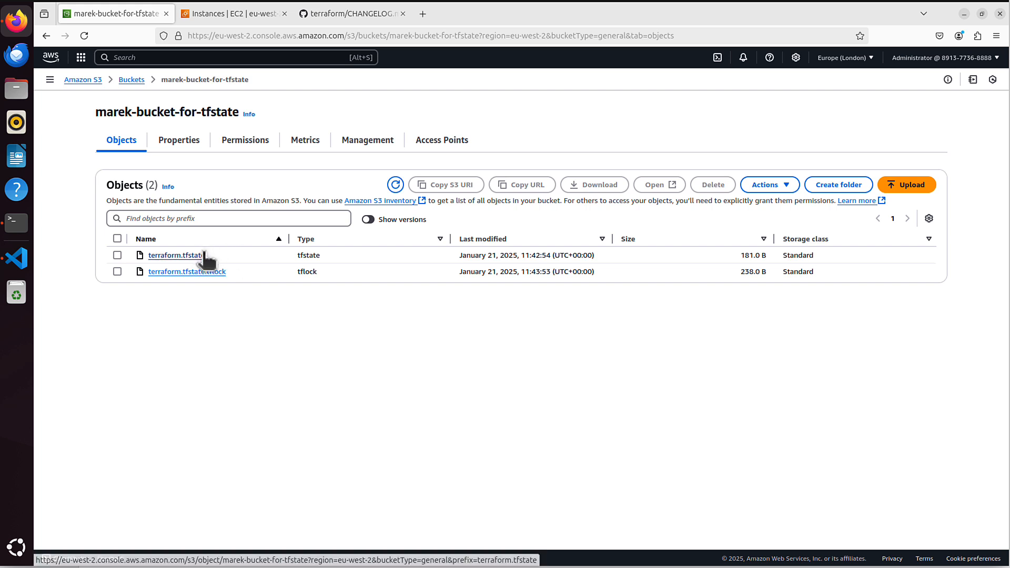
# Step: Select the tflock extension of the 238-byte terraform.tfstate.tflock lock object
pyautogui.doubleClick(187, 272)
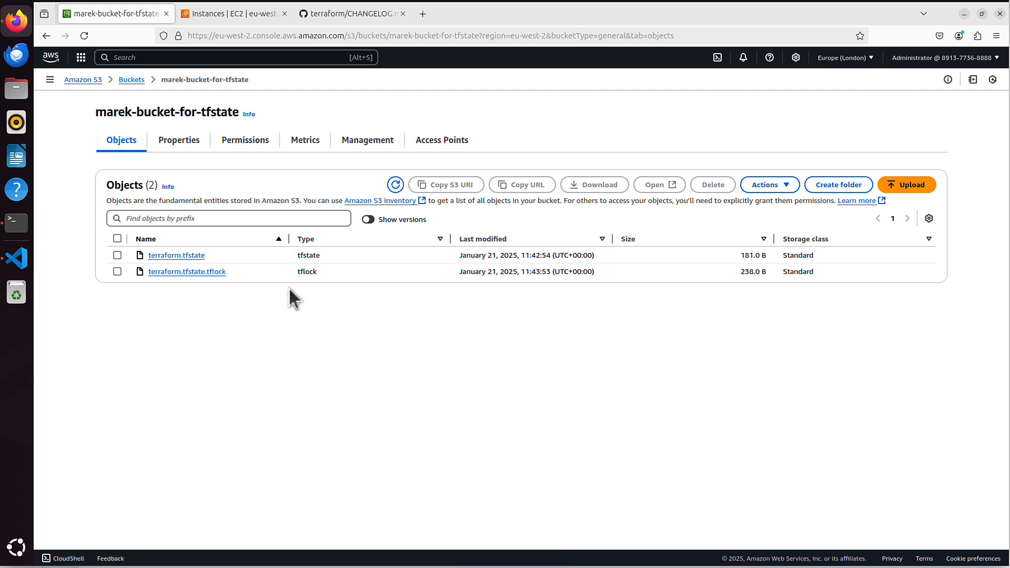
pyautogui.moveTo(327, 288)
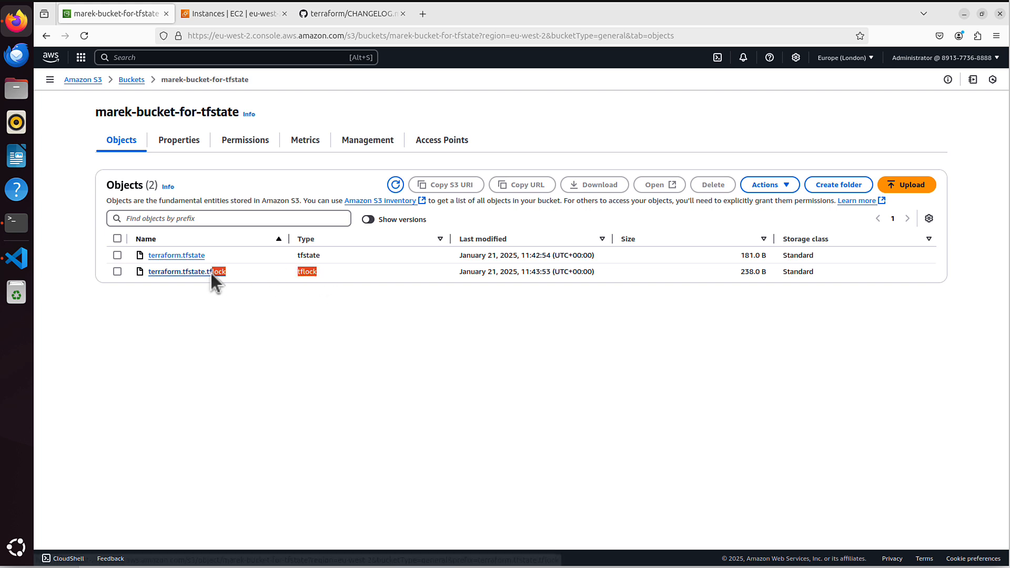
pyautogui.moveTo(264, 293)
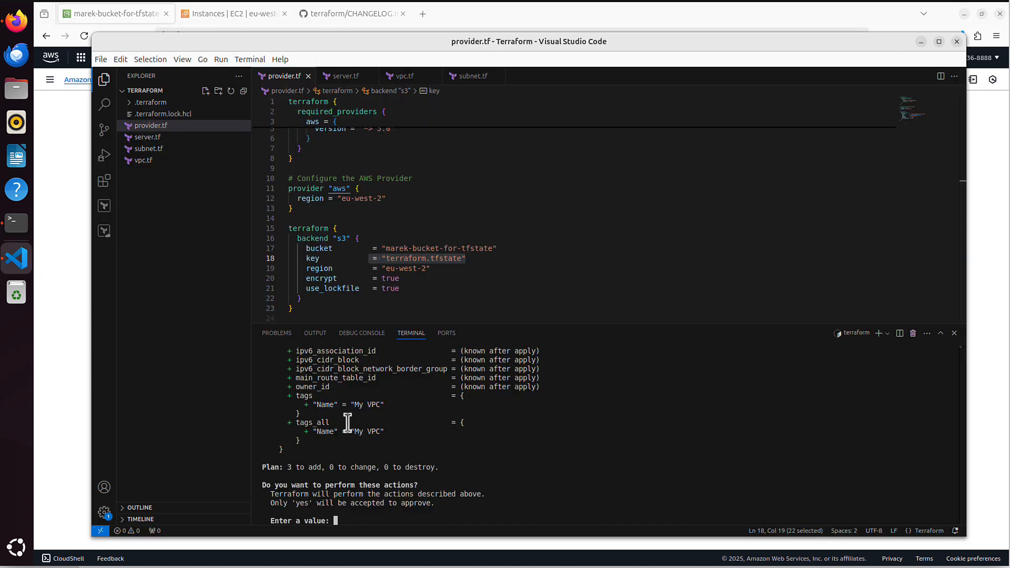
# Step: Enter yes at the VS Code prompt to create all three resources
pyautogui.write('yes')
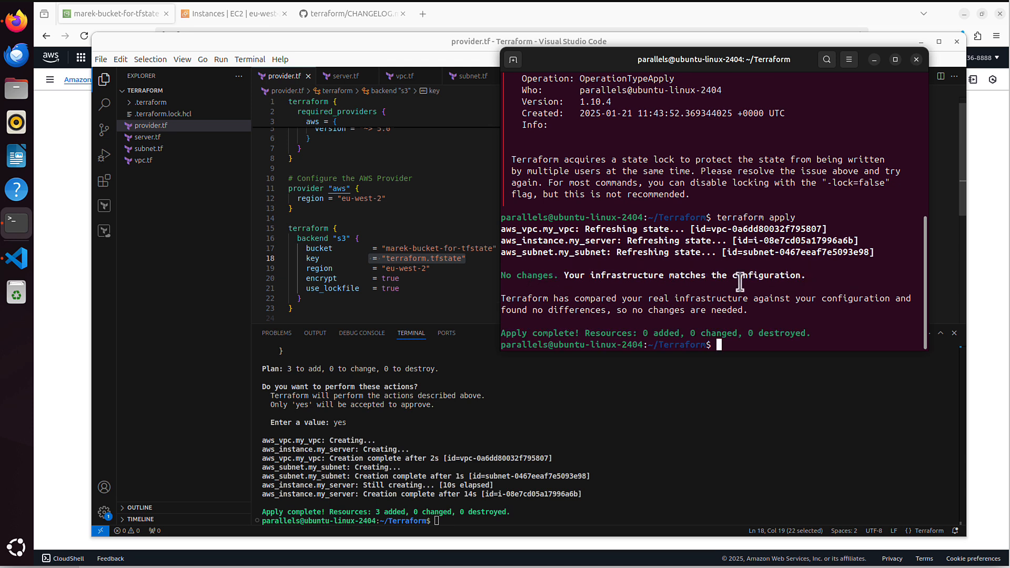
pyautogui.moveTo(801, 217)
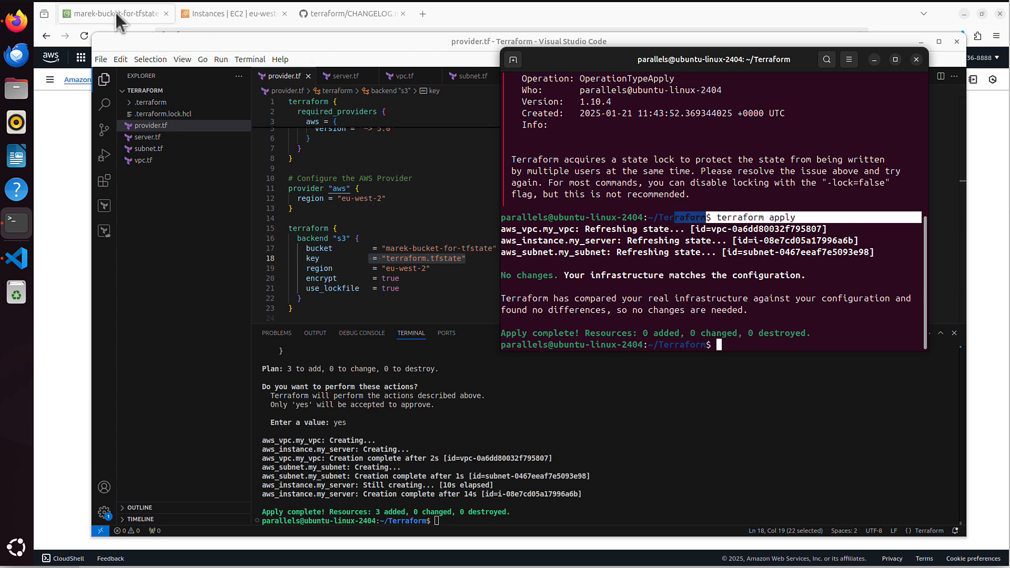
# Step: Return to the S3 tab and refresh, leaving only the 8.0 KB terraform.tfstate
pyautogui.click(116, 13)
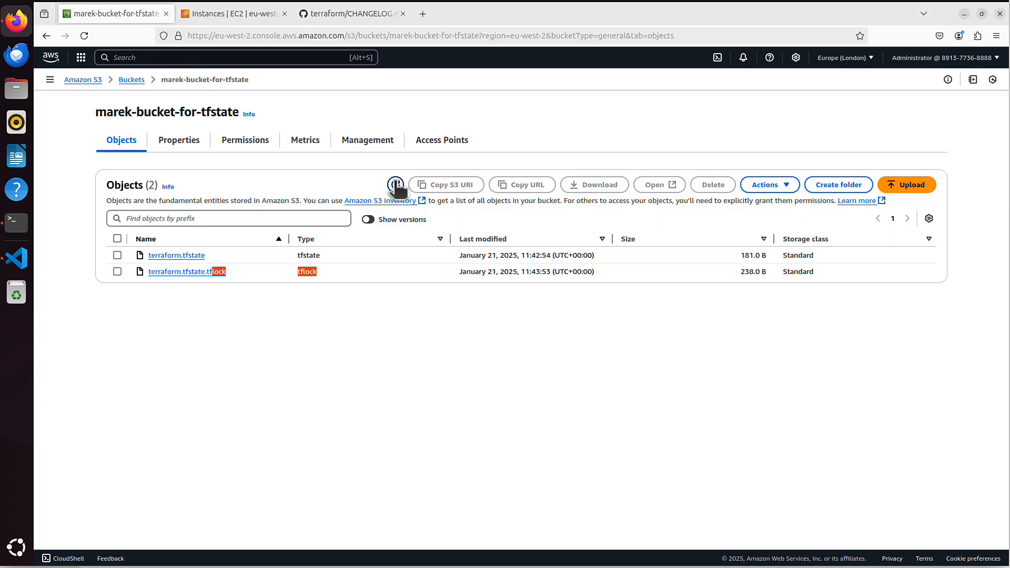
pyautogui.click(395, 184)
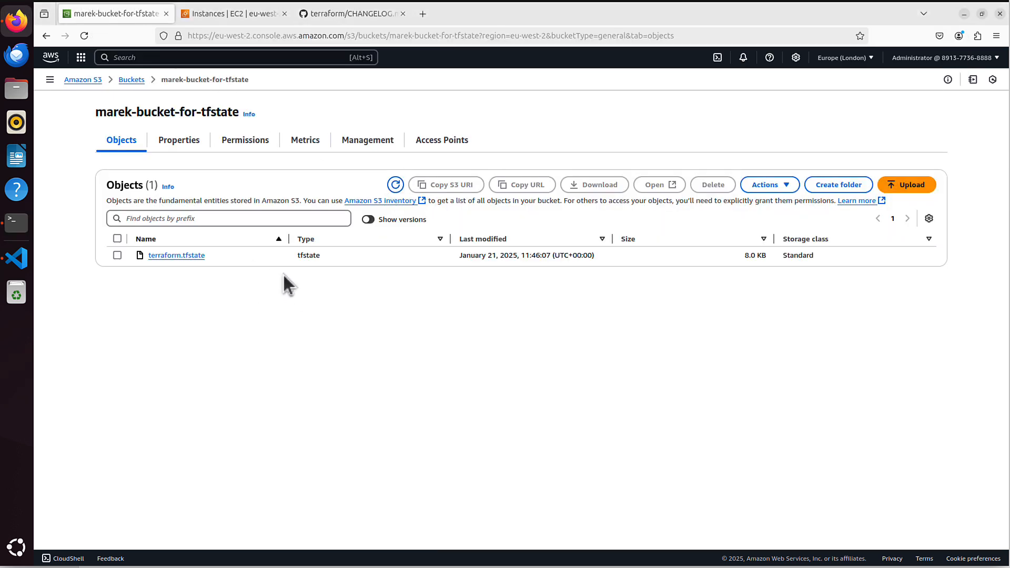
pyautogui.moveTo(301, 303)
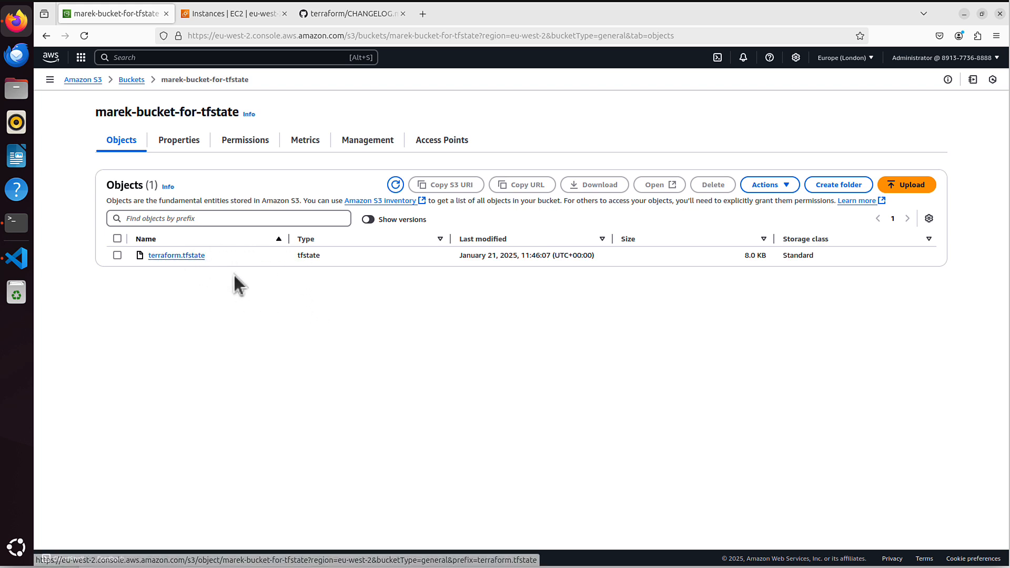
pyautogui.moveTo(303, 305)
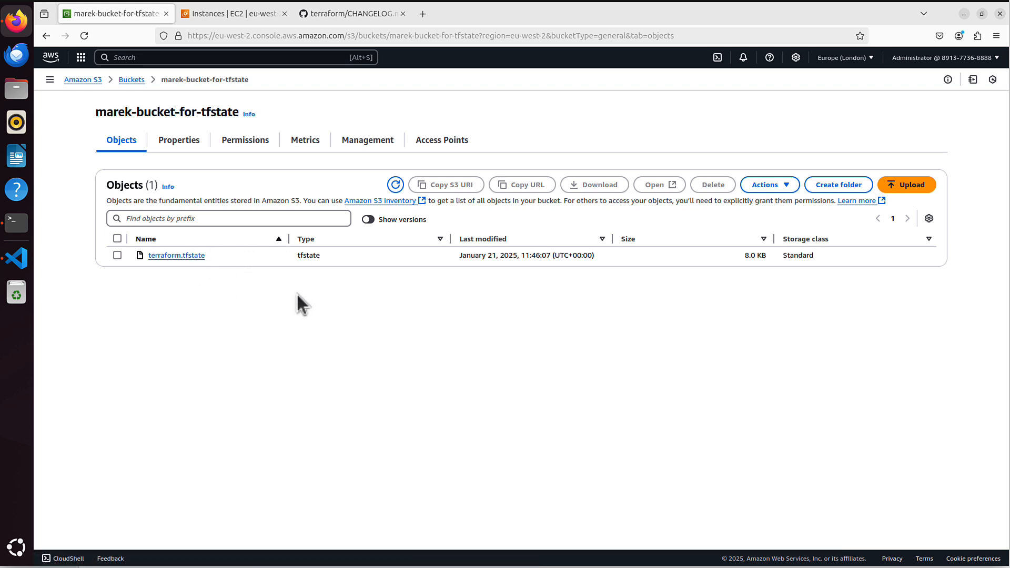
pyautogui.moveTo(233, 273)
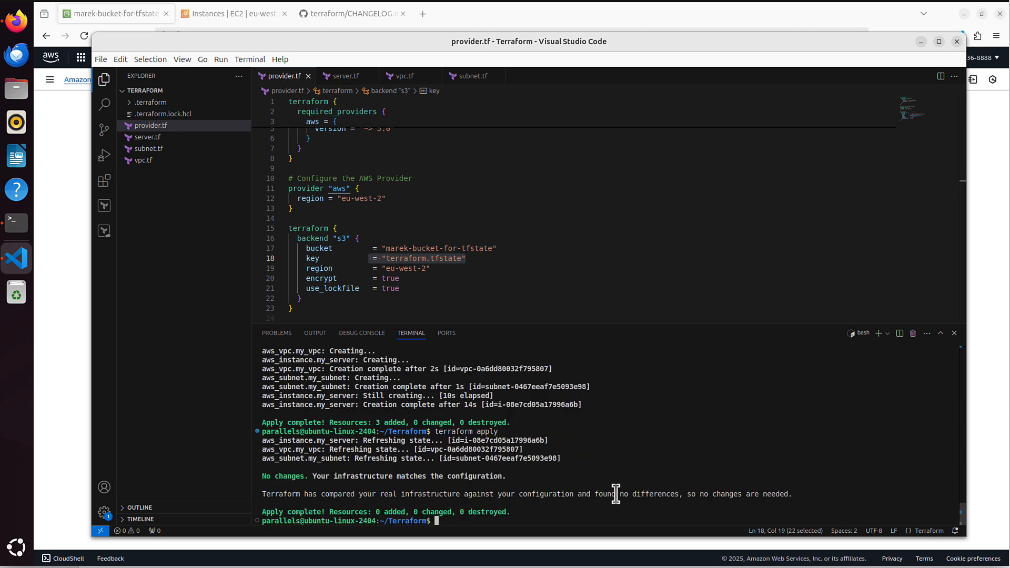
# Step: Highlight the 'No changes' message, then run terraform destroy and confirm with yes
pyautogui.moveTo(312, 476); pyautogui.dragTo(508, 476)
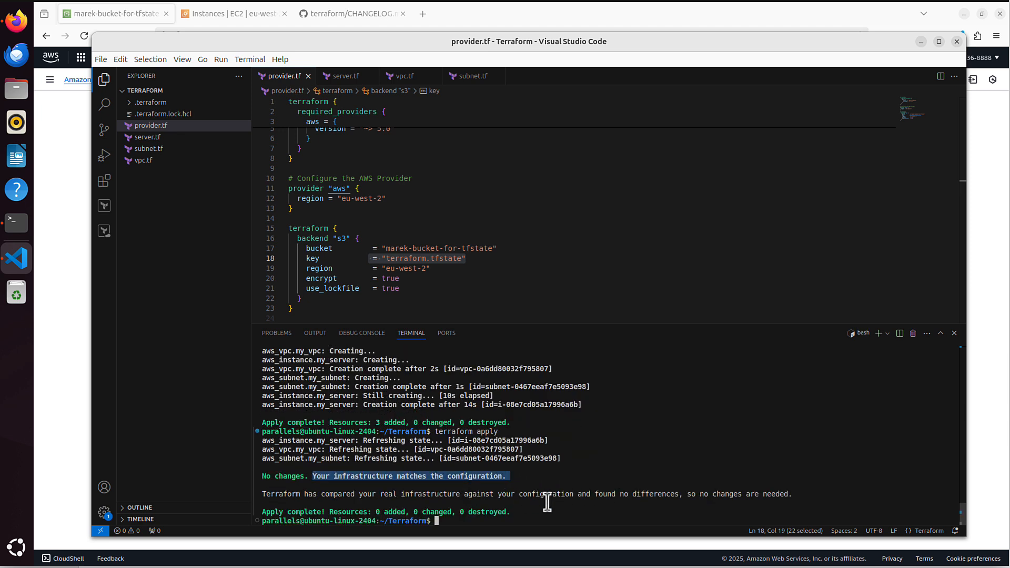
pyautogui.write('terraform destroy')
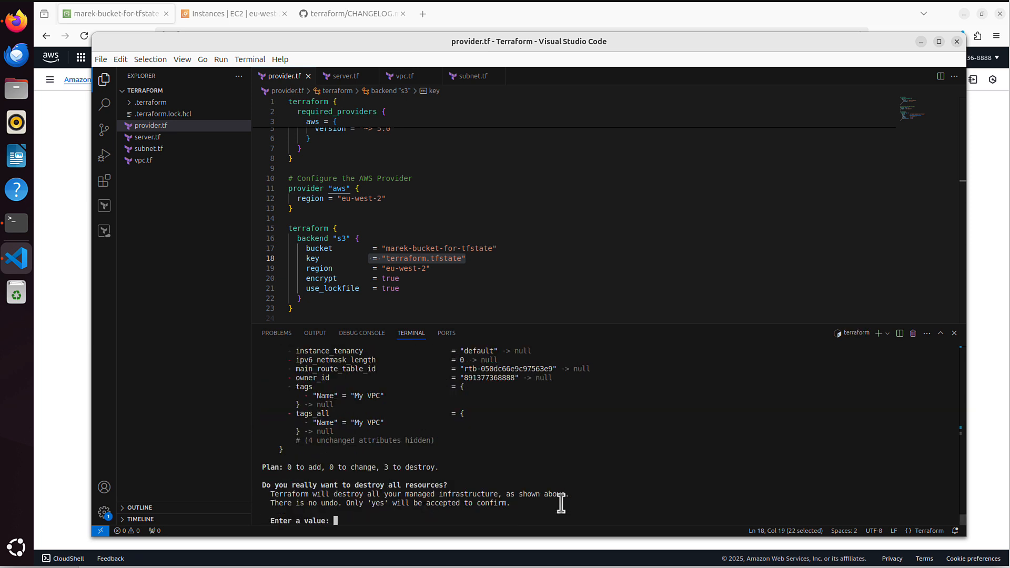
pyautogui.write('yes')
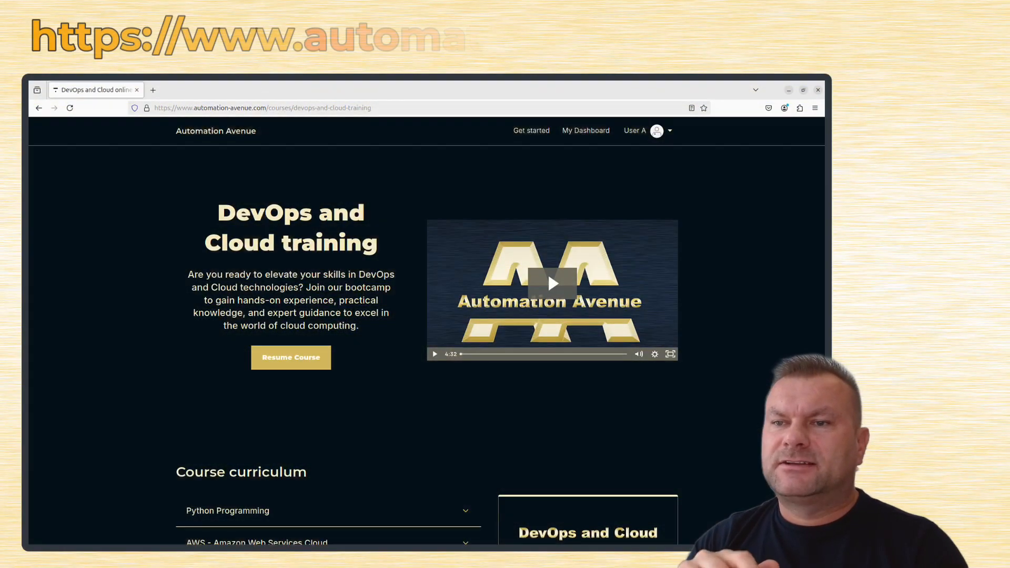
# Step: Scroll to Course curriculum, show more lessons, and expand then collapse the AWS section
pyautogui.scroll(-3)
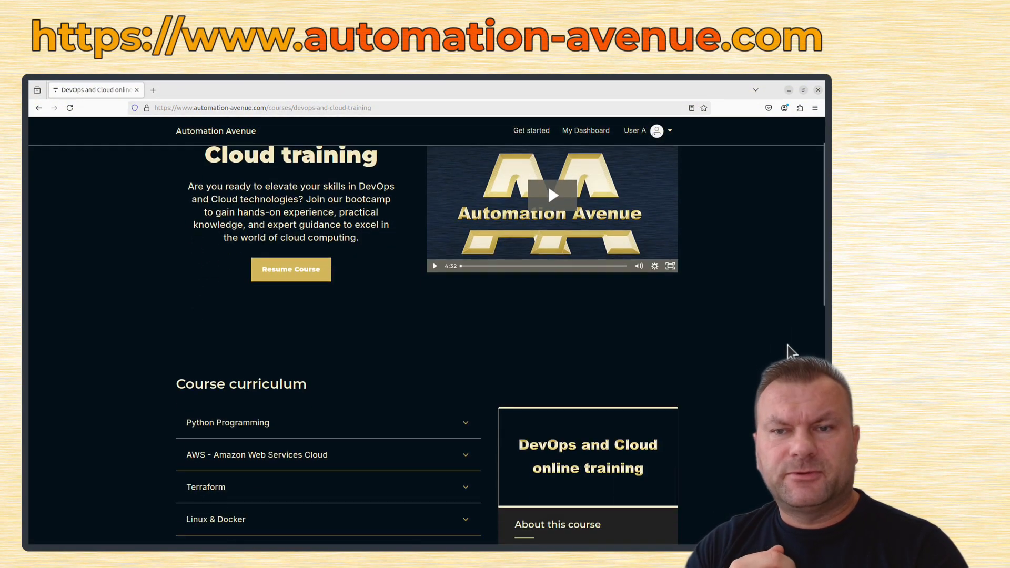
pyautogui.scroll(-3)
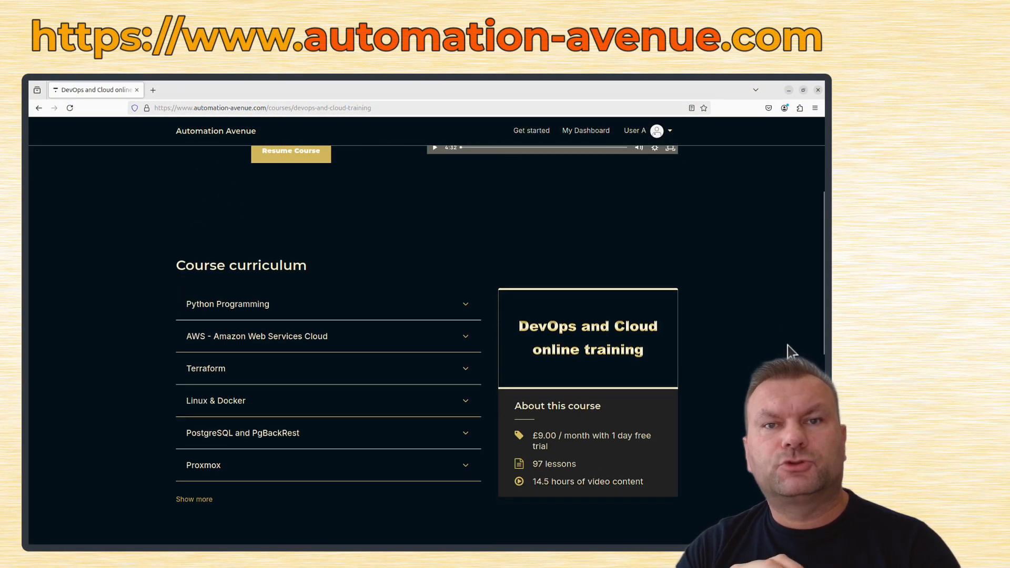
pyautogui.scroll(-3)
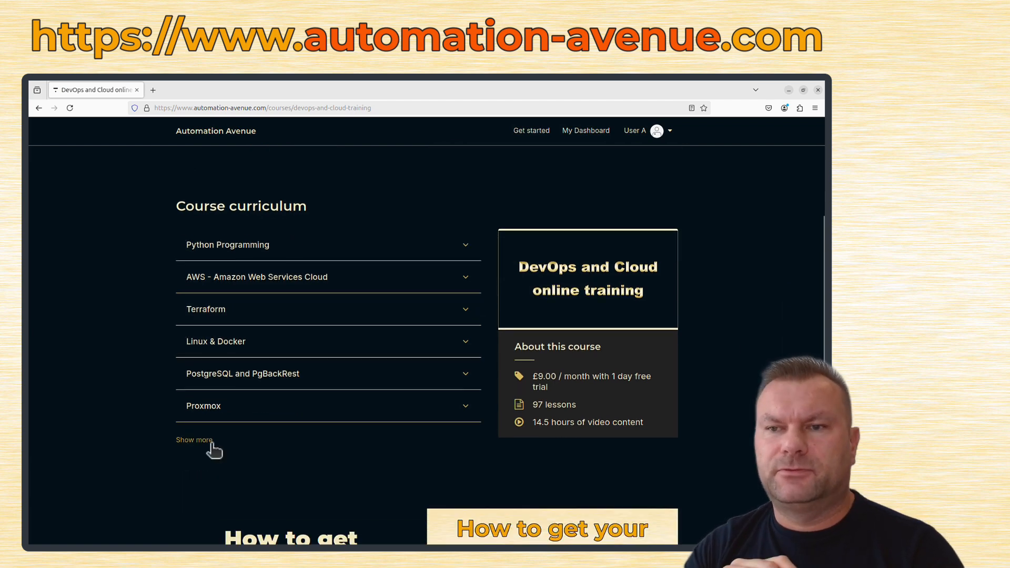
pyautogui.click(193, 440)
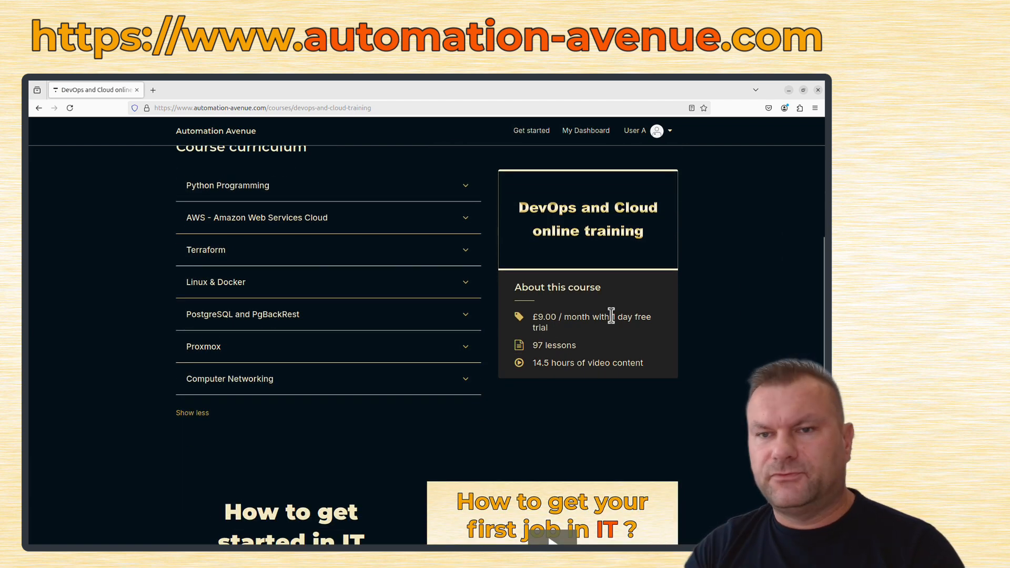
pyautogui.click(227, 185)
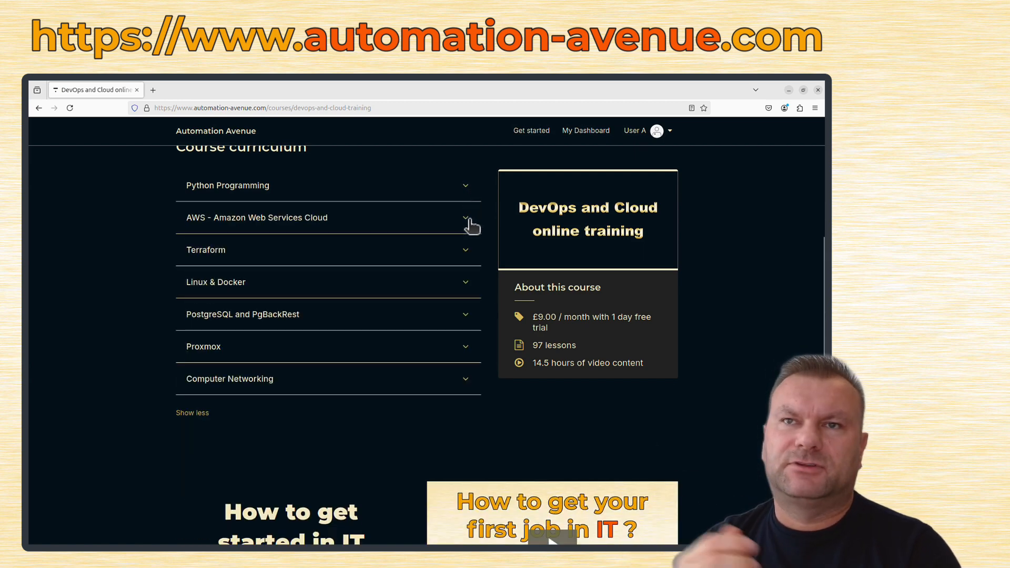
pyautogui.click(464, 218)
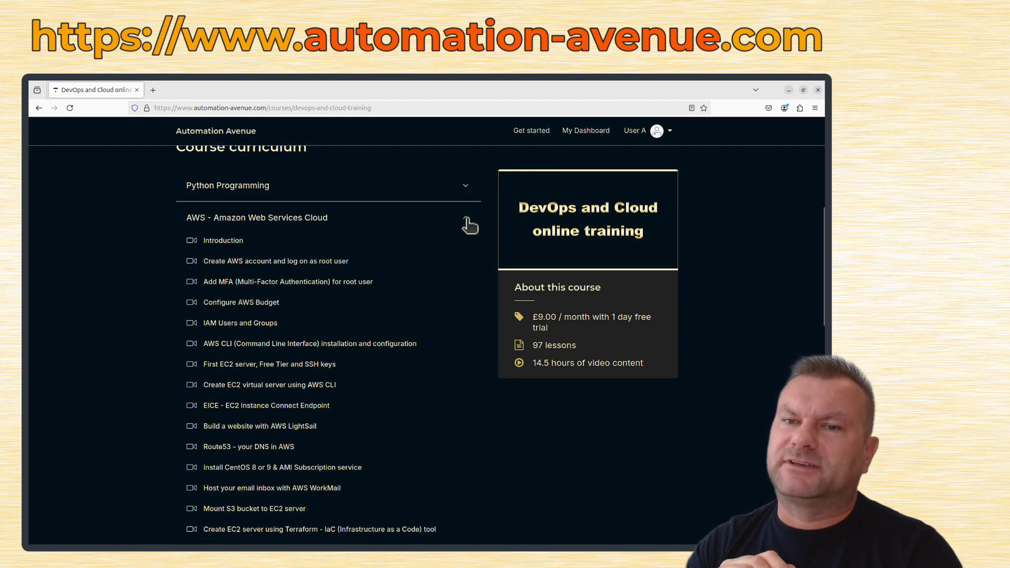
pyautogui.click(465, 217)
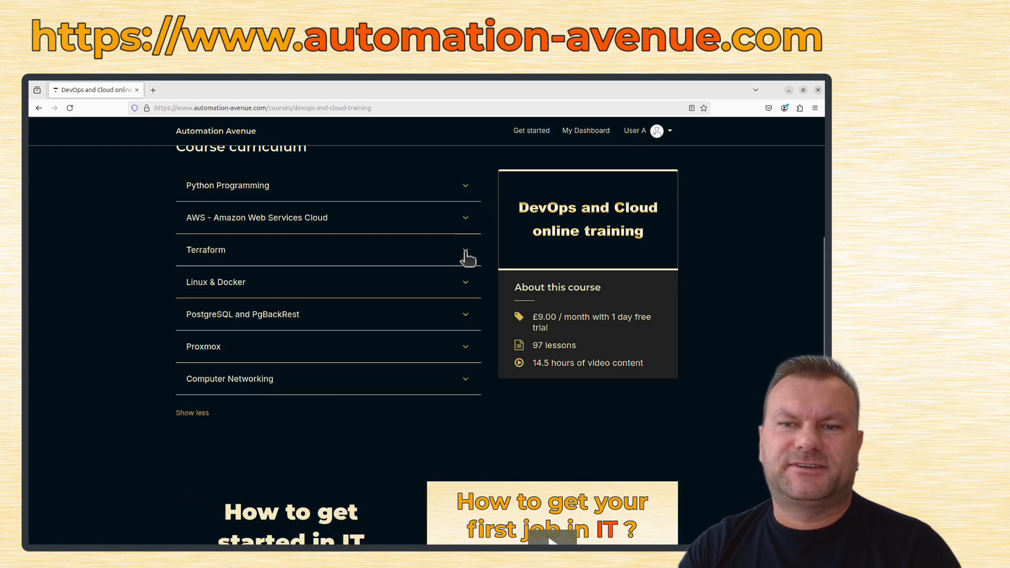